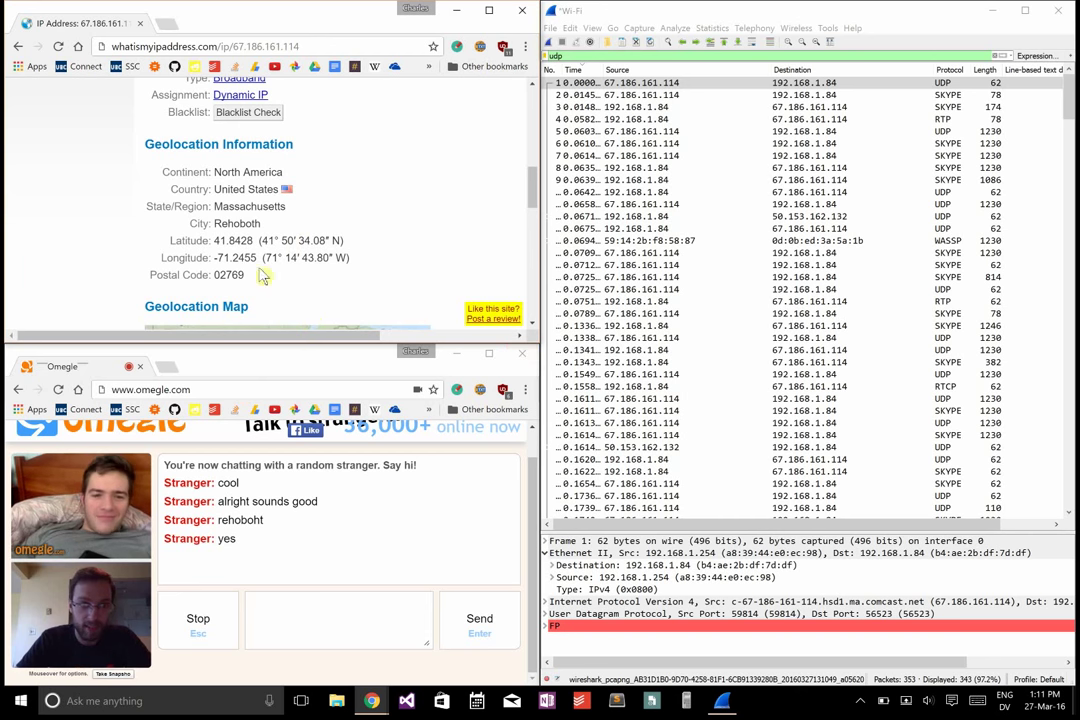
- Look up each new stranger's Skype-filtered IP on whatismyipaddress.com, from Rehoboth, Massachusetts to Sandusky, Ohio
double_click(228, 276)
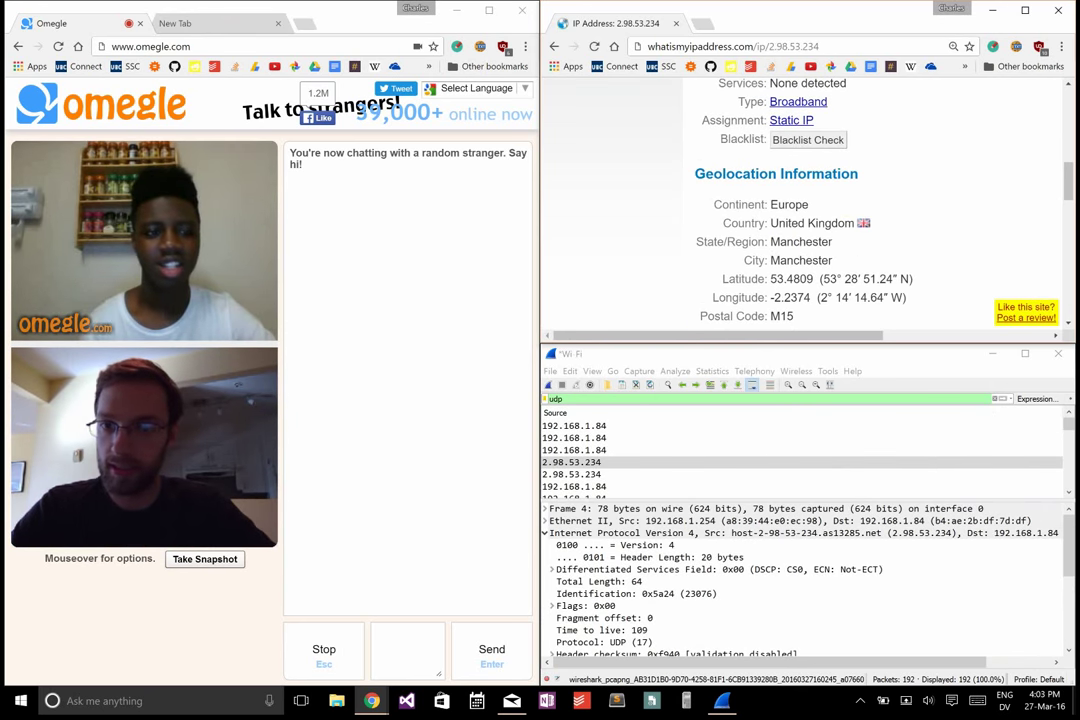
scroll(down, 3)
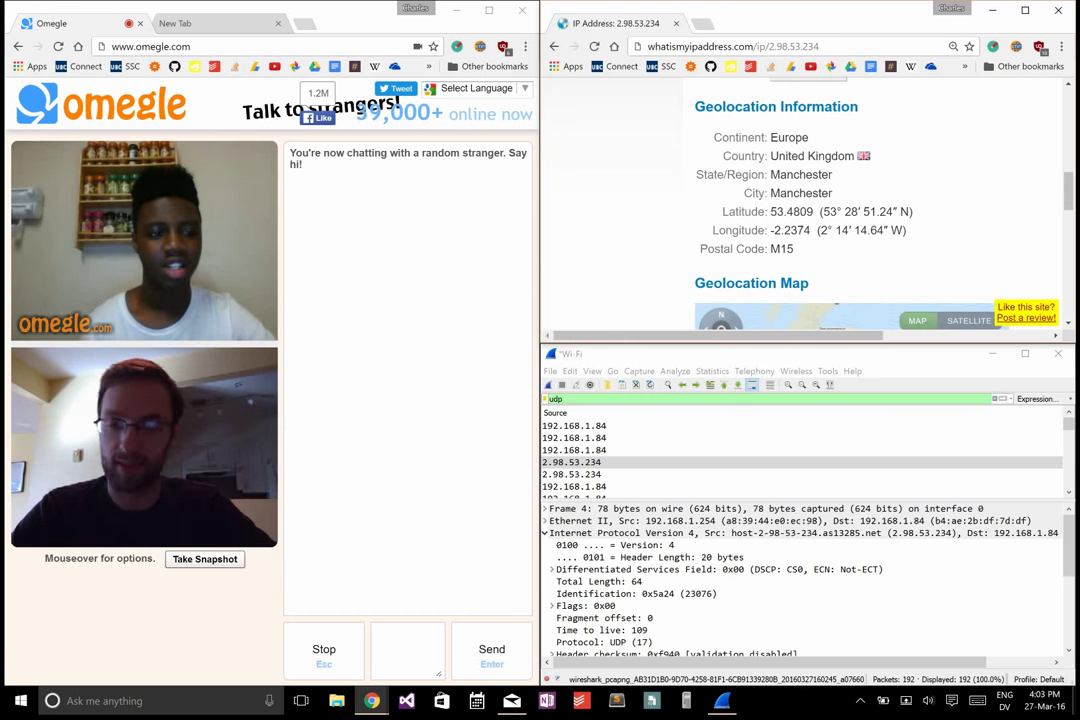
double_click(780, 248)
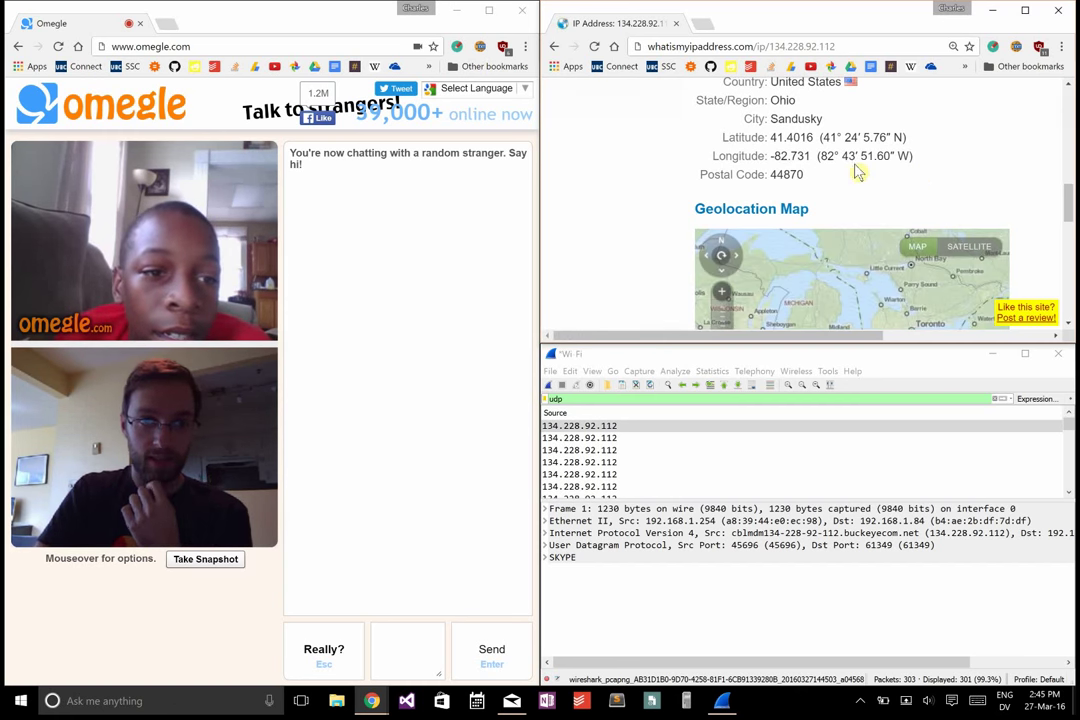
double_click(786, 184)
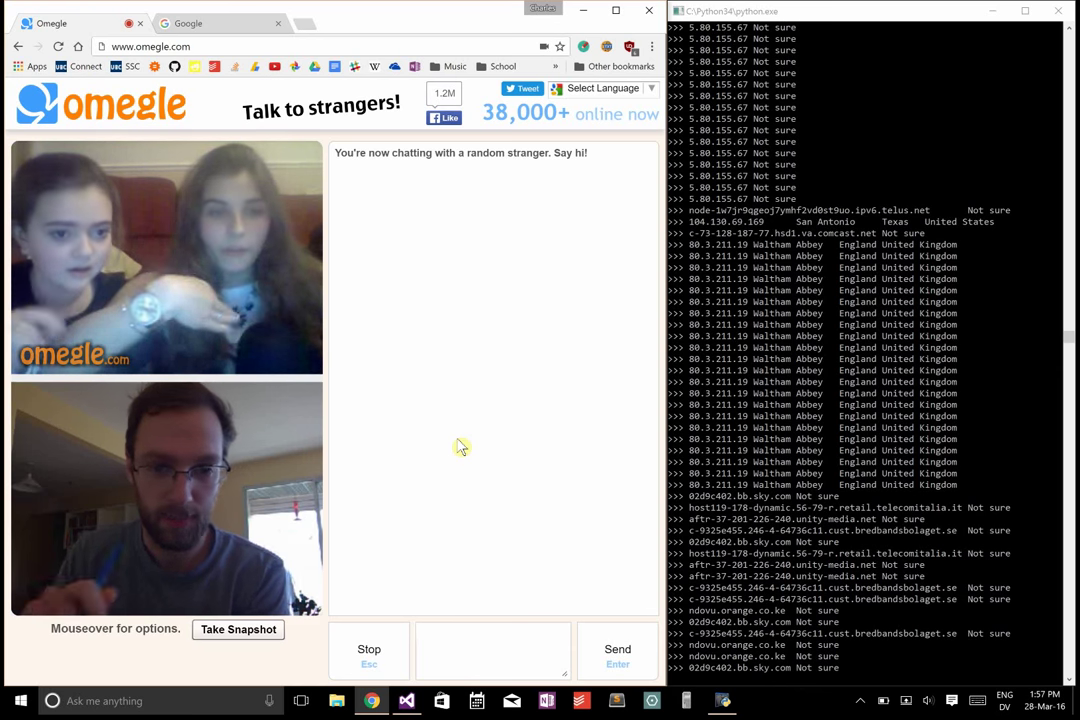
- Send 'Wait' in the Omegle chat while the console keeps printing geolocated peer IPs
text(Wait)
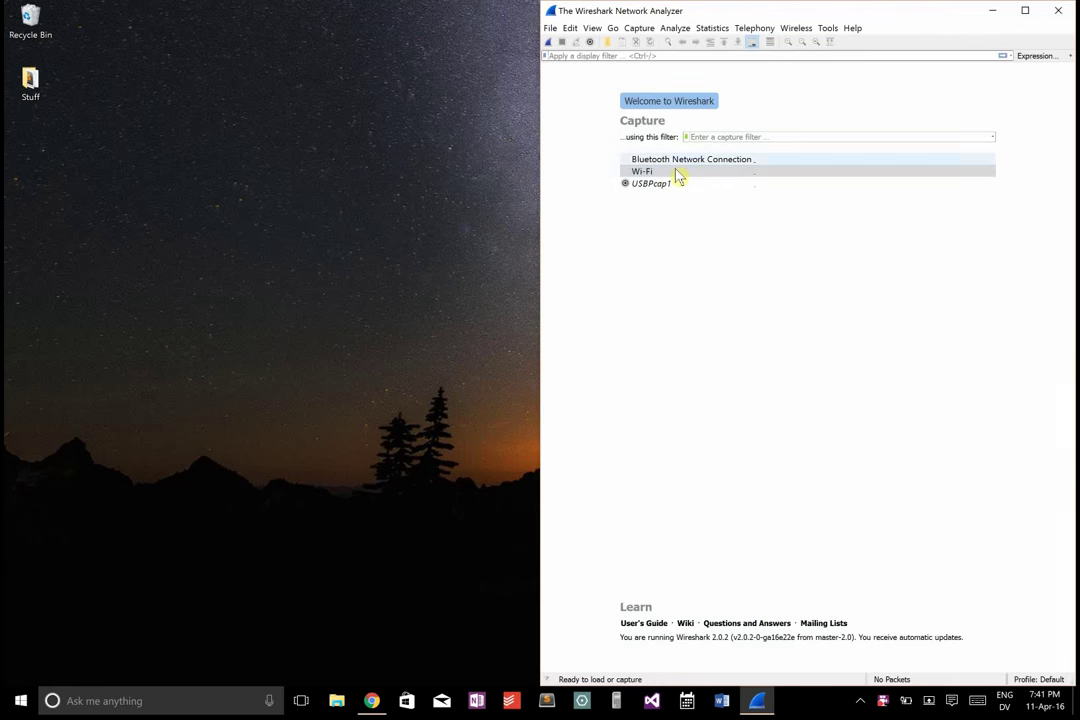
- Capture live Wi-Fi traffic filtered to 'skype' packets and restart the capture with the filter kept
double_click(640, 172)
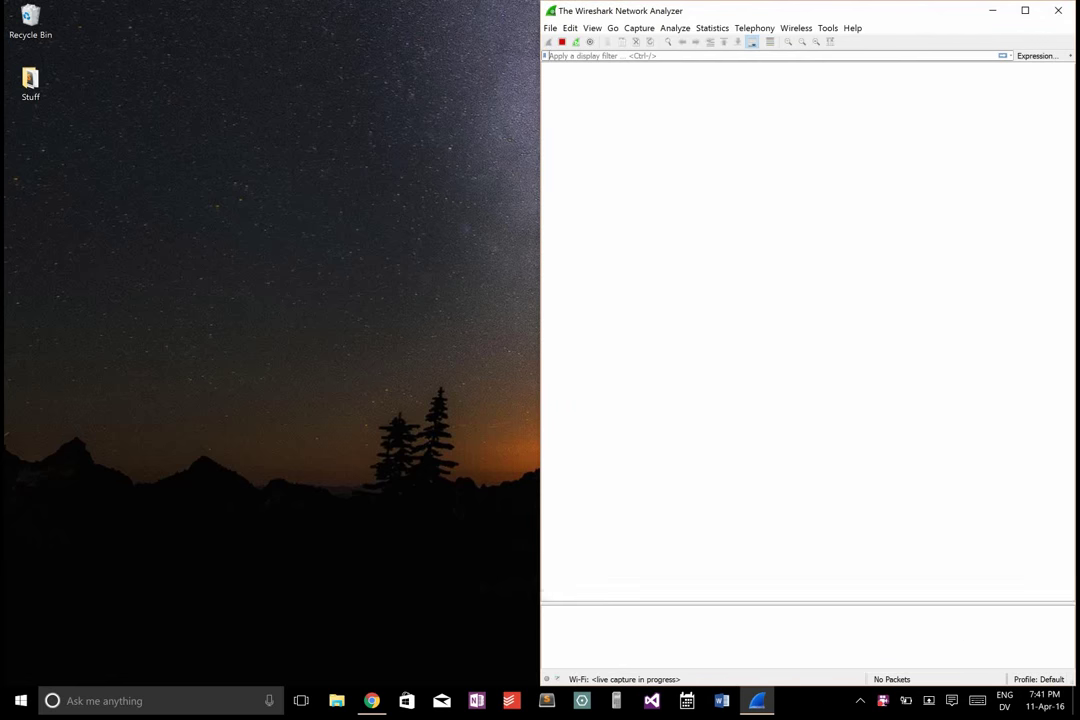
click(550, 40)
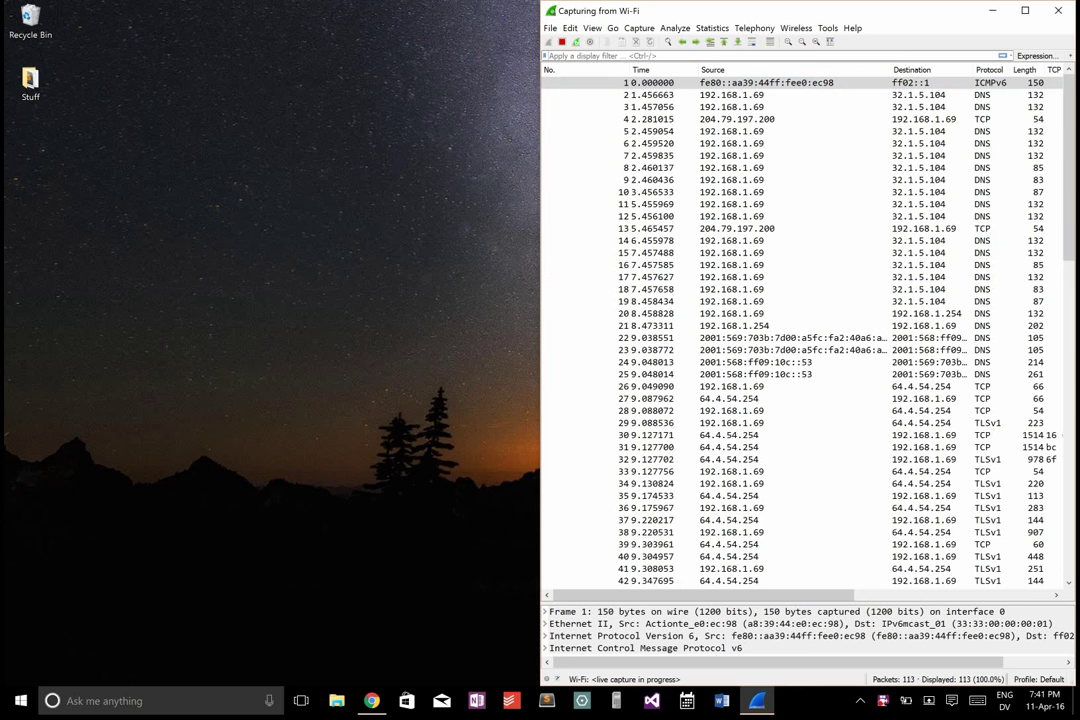
text(skype)
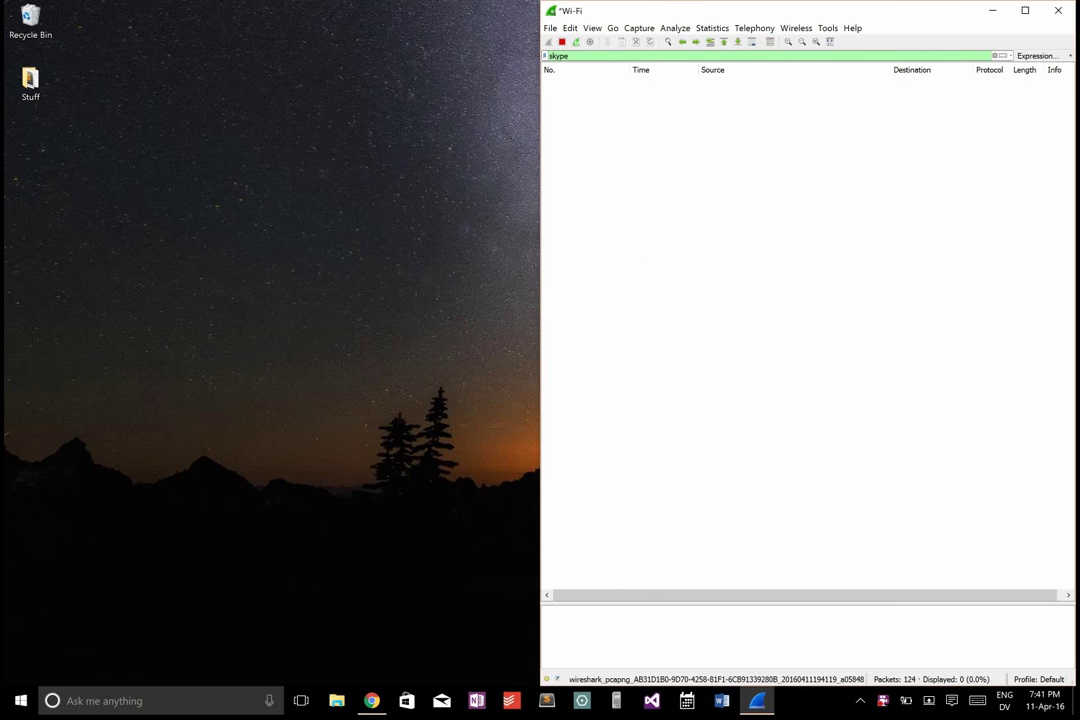
click(372, 700)
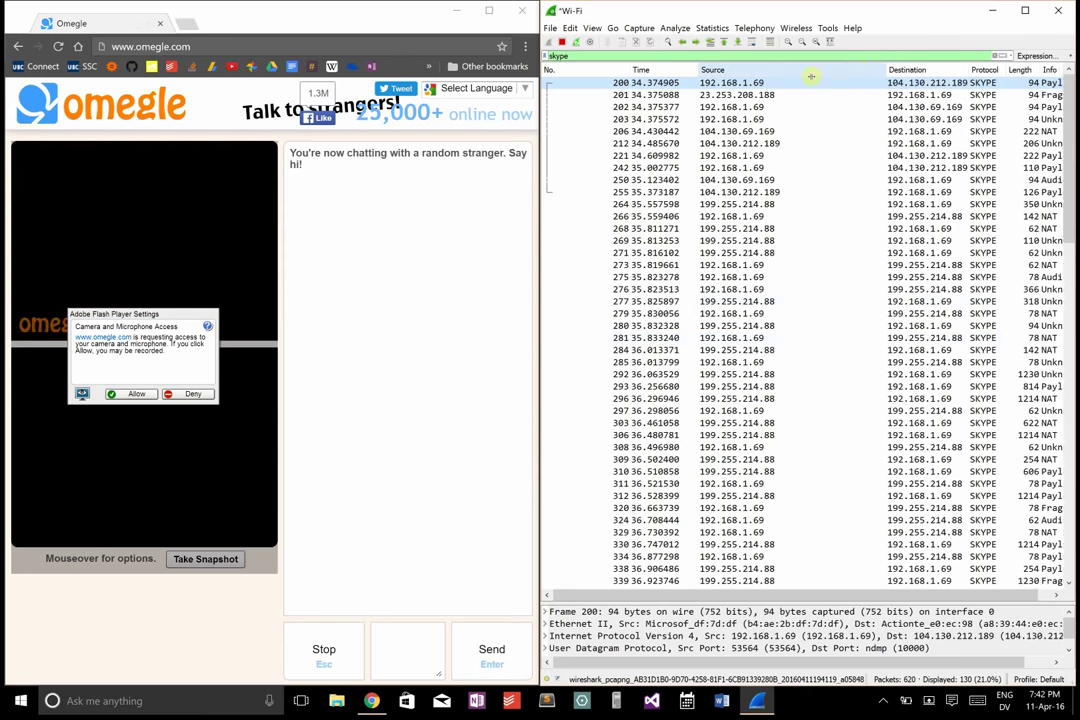
- Allow Flash camera access, end the current stranger chat and start a new one
click(136, 392)
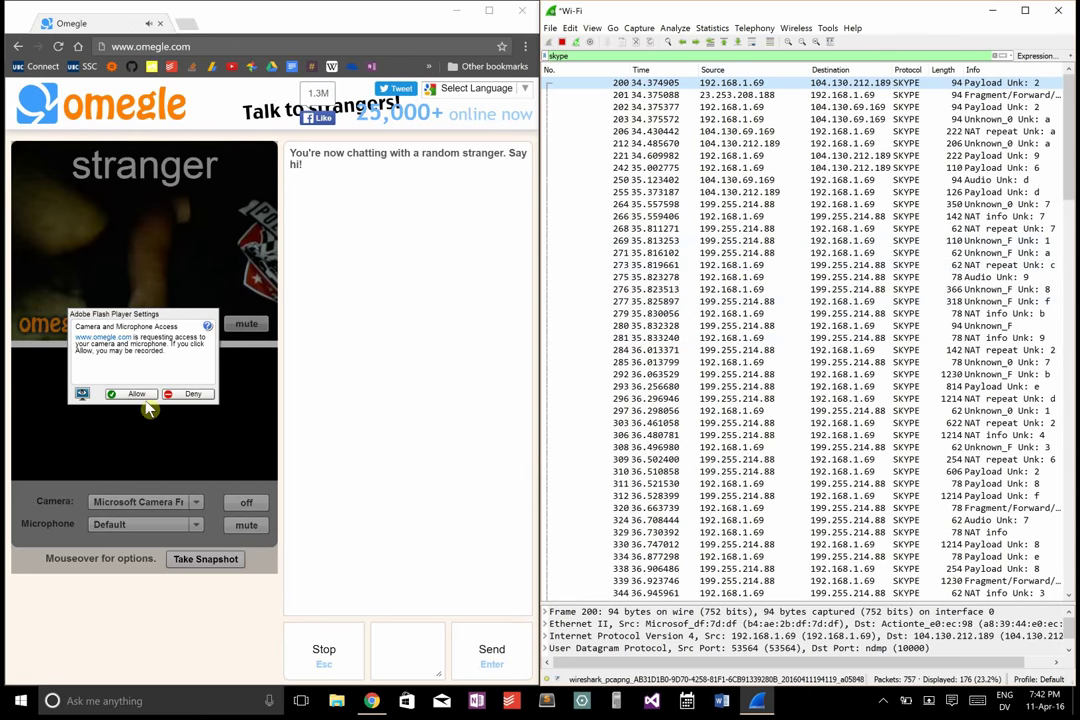
click(132, 392)
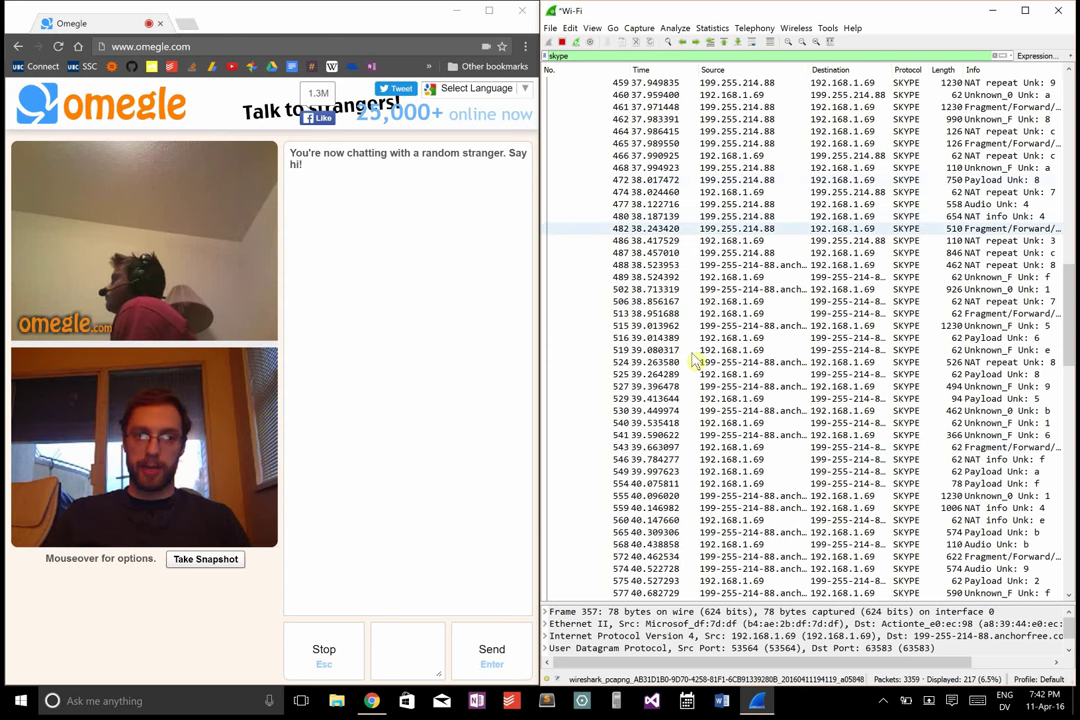
click(324, 648)
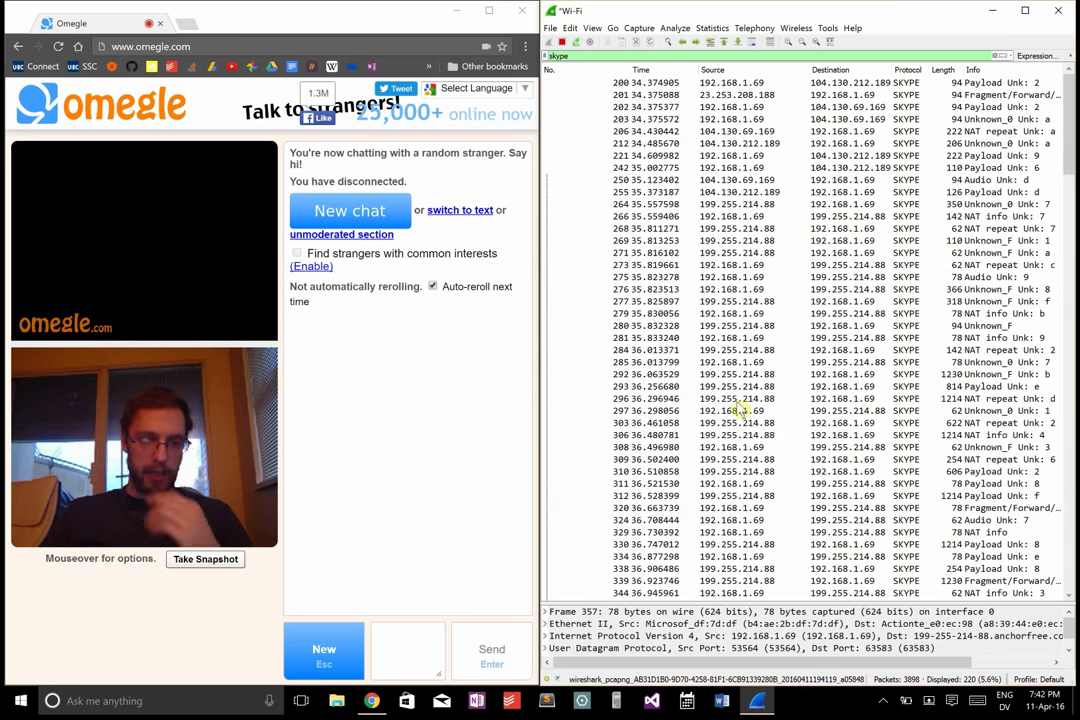
click(18, 700)
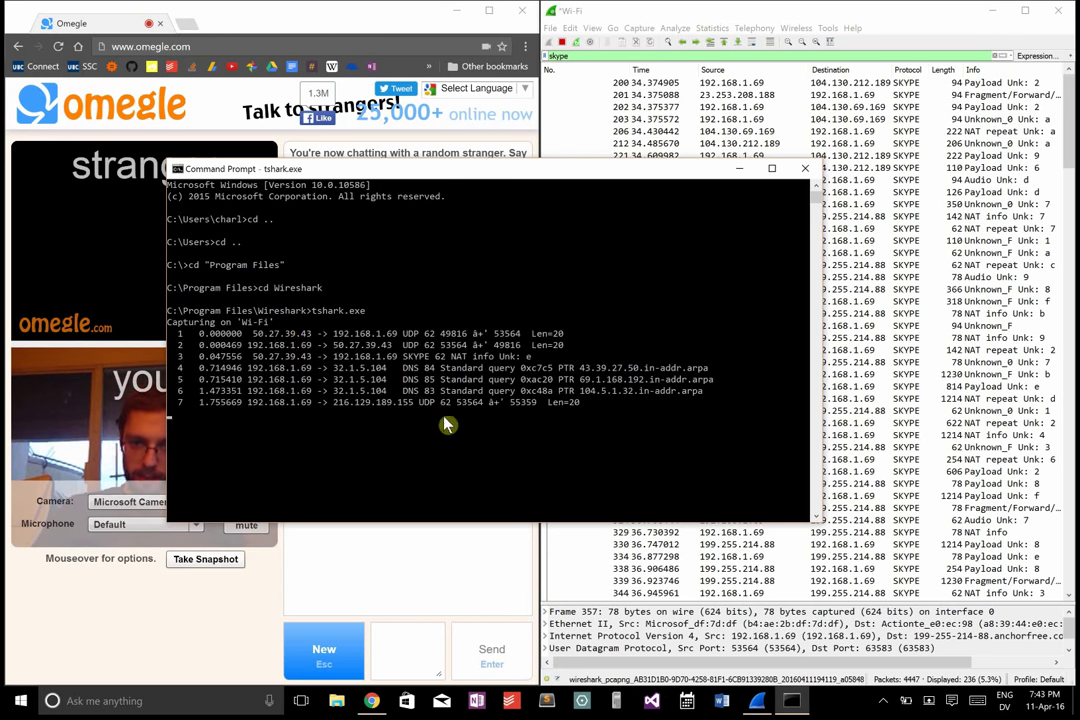
- Review the live tshark Wi-Fi packet output in Command Prompt, then close the console
scroll(down, 3)
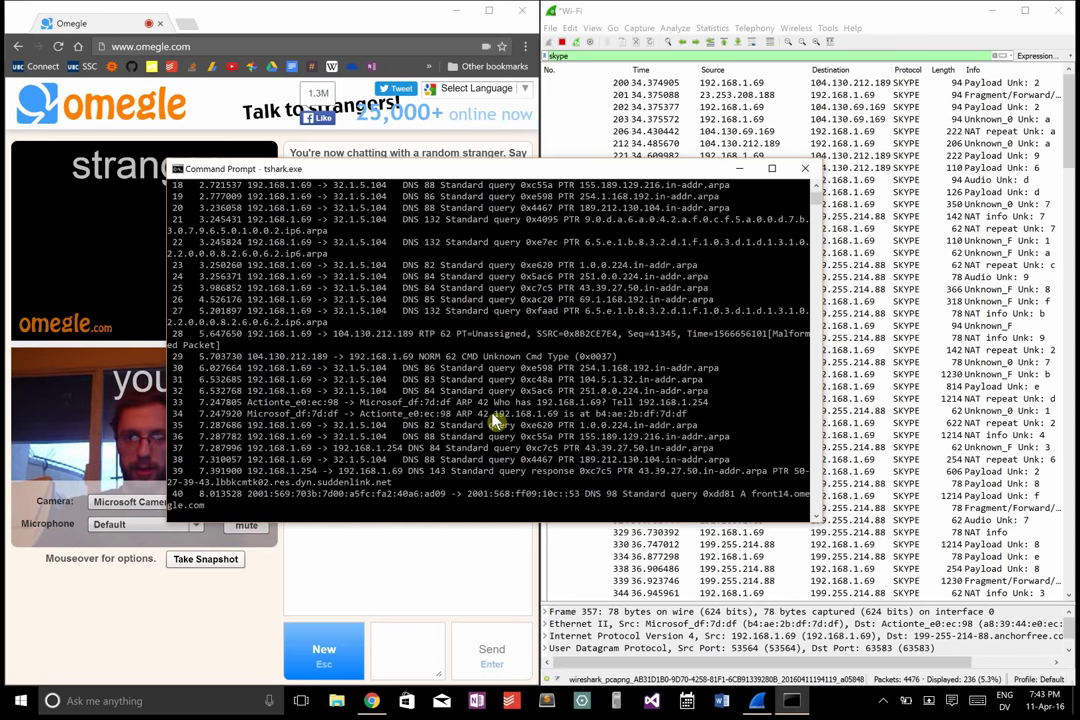
scroll(down, 3)
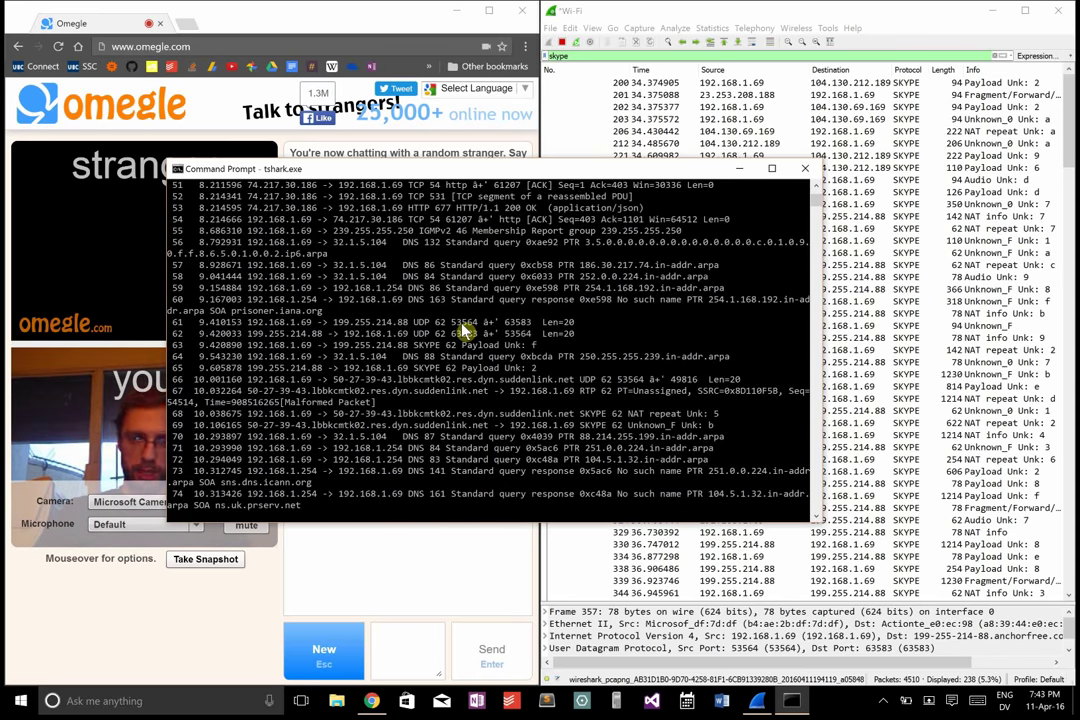
scroll(down, 3)
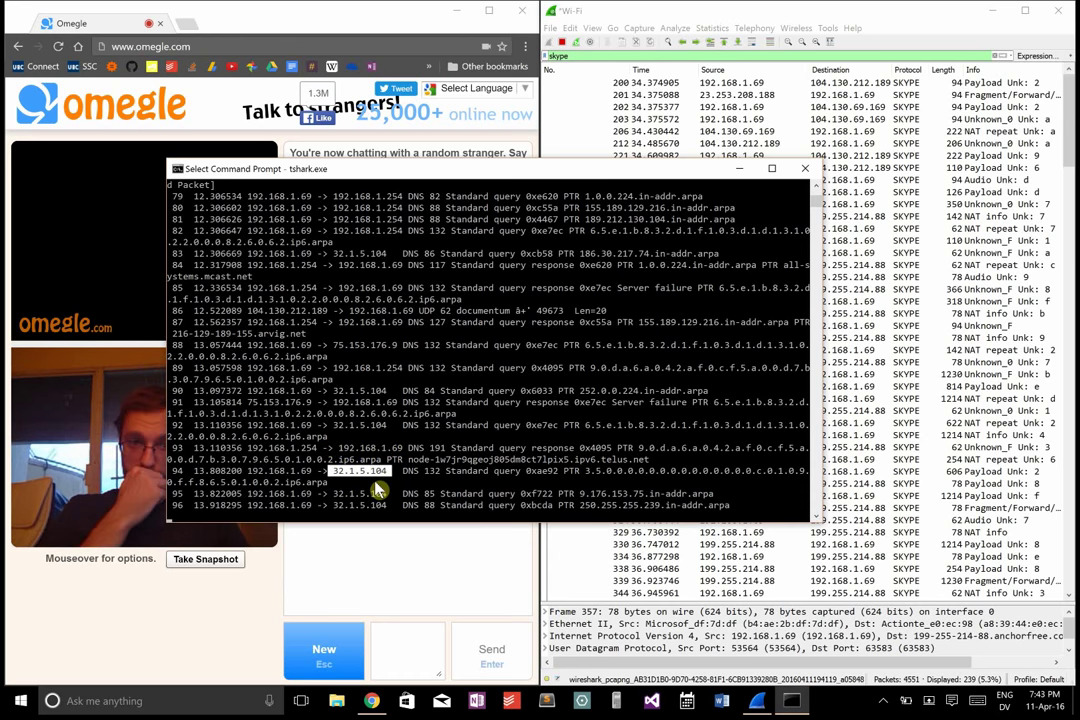
mouse_move(804, 168)
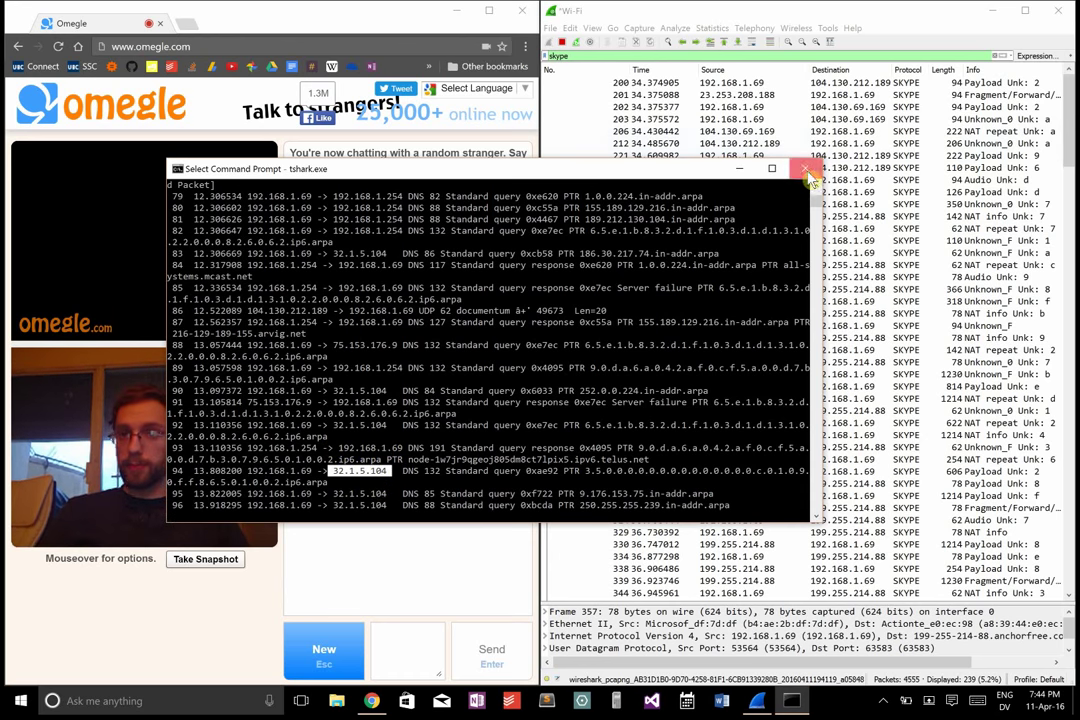
click(808, 168)
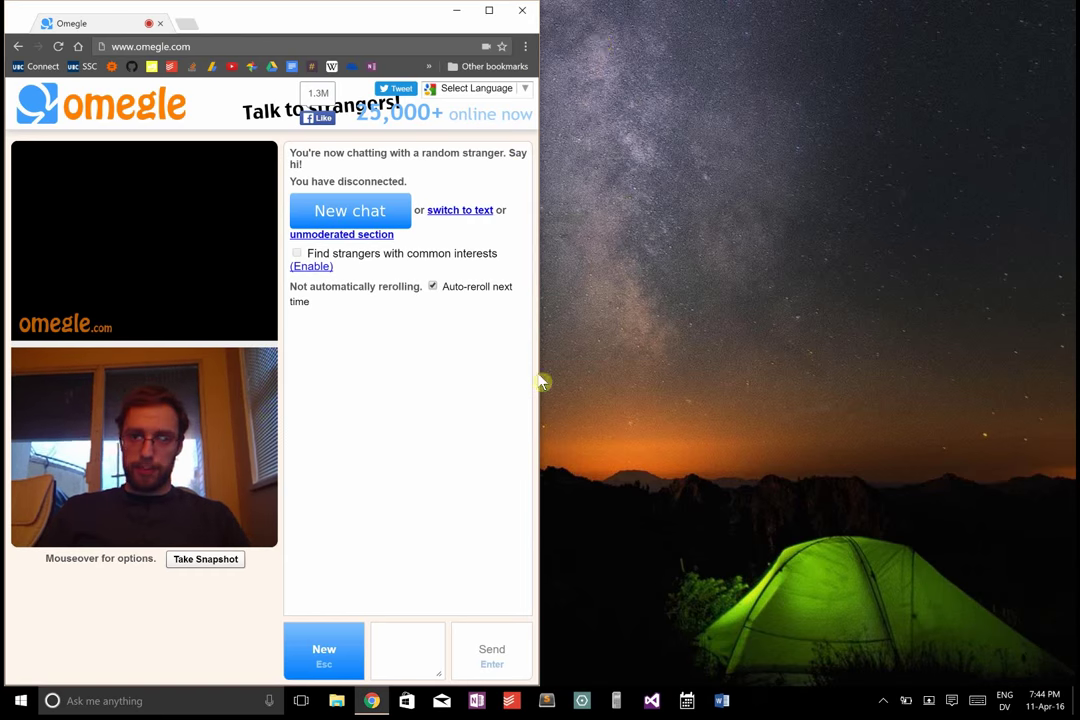
- Install maxminddb and maxminddb-geolite2 from pip into the Python 3.4 environment
click(20, 700)
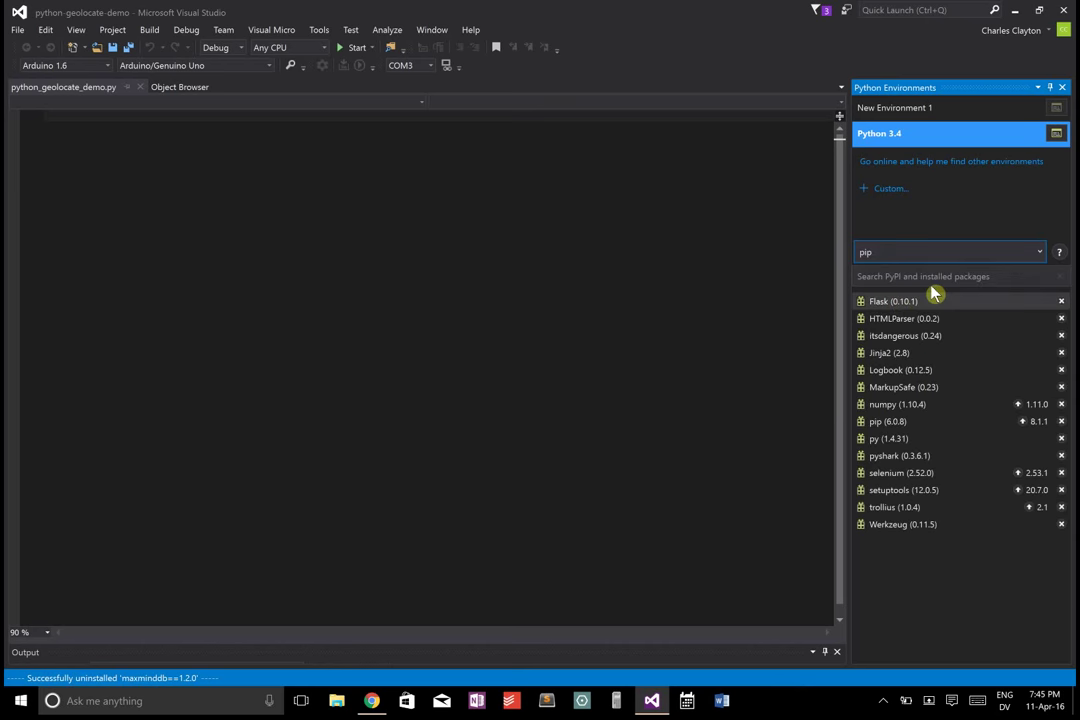
text(maxminddb)
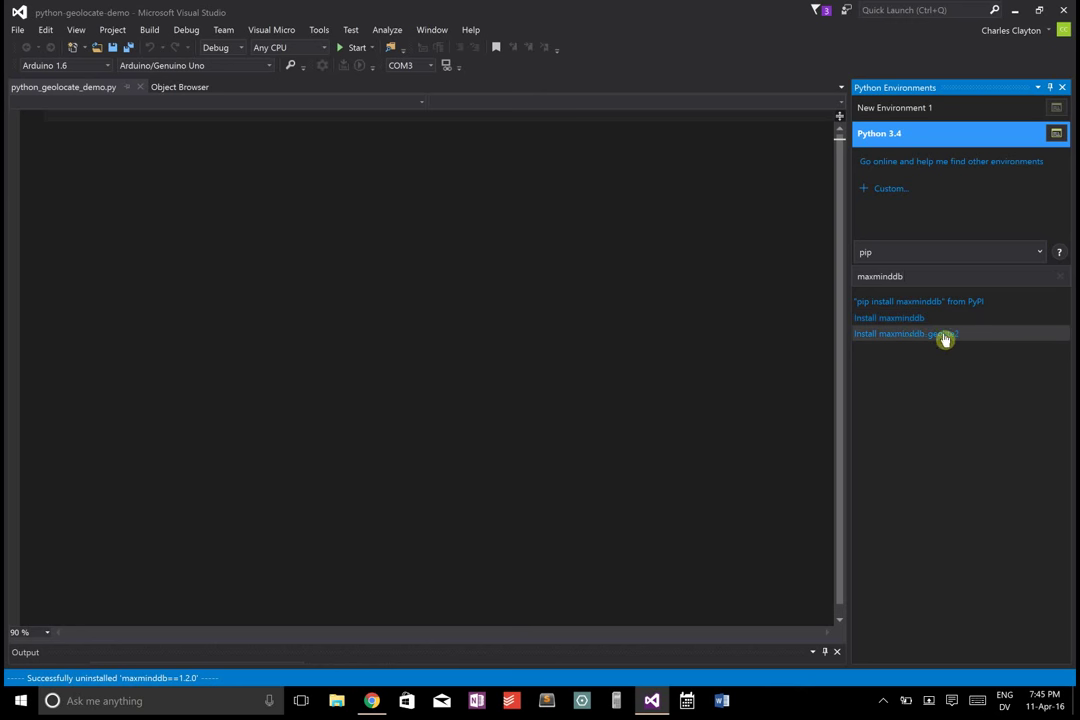
mouse_move(908, 324)
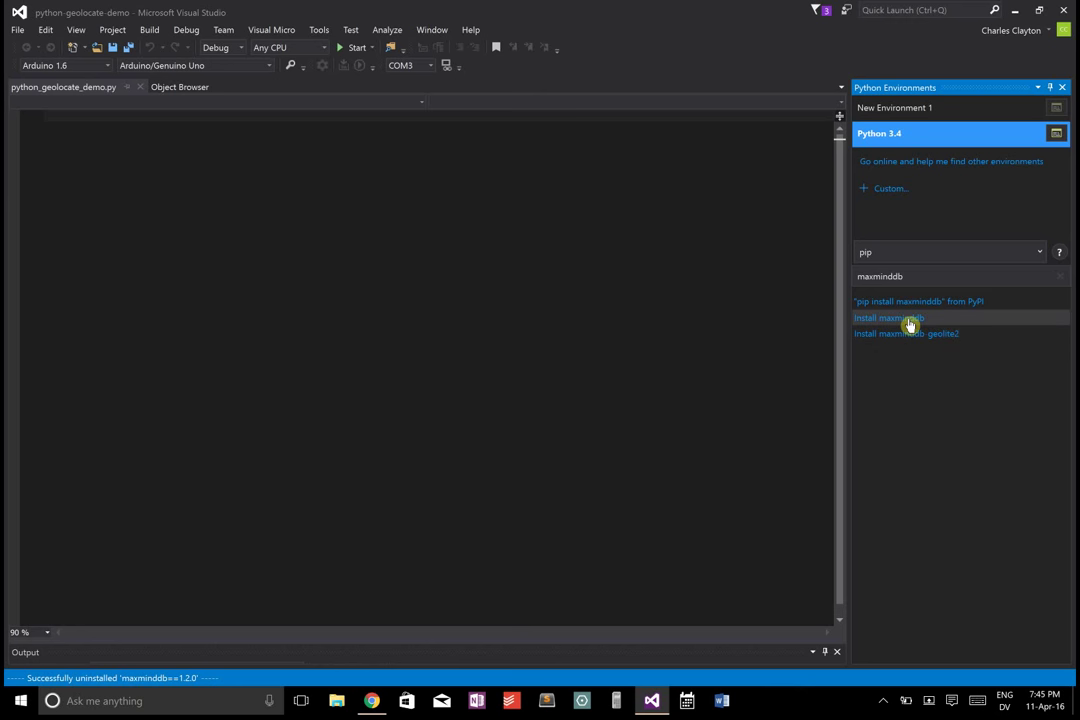
click(888, 316)
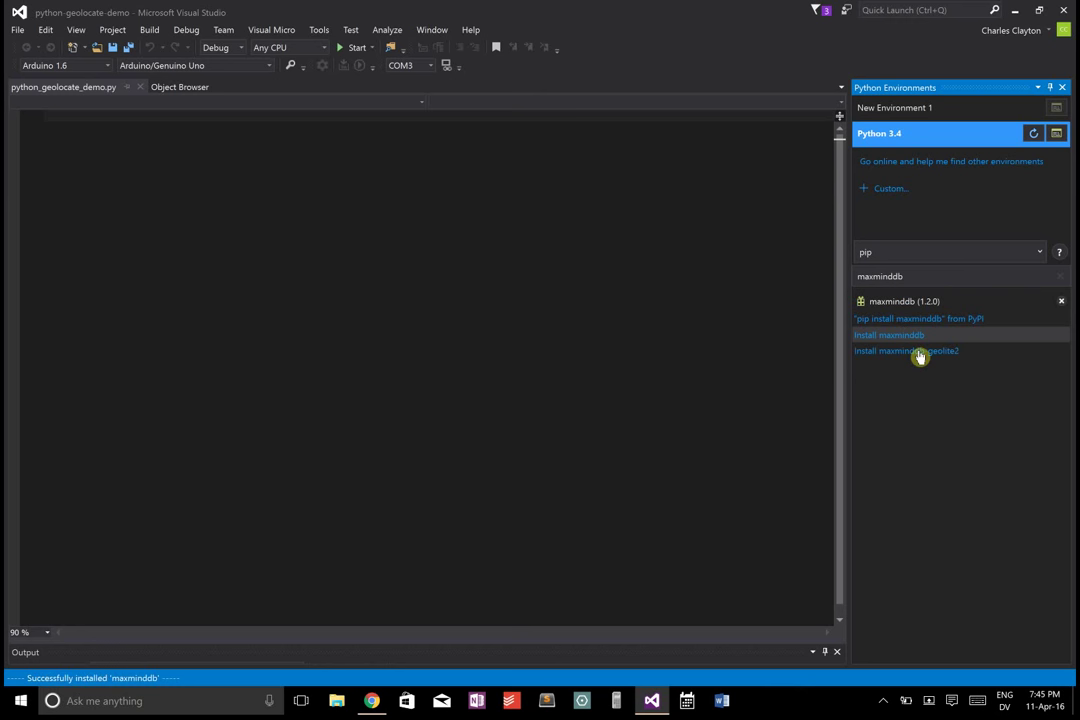
click(906, 352)
text(from i)
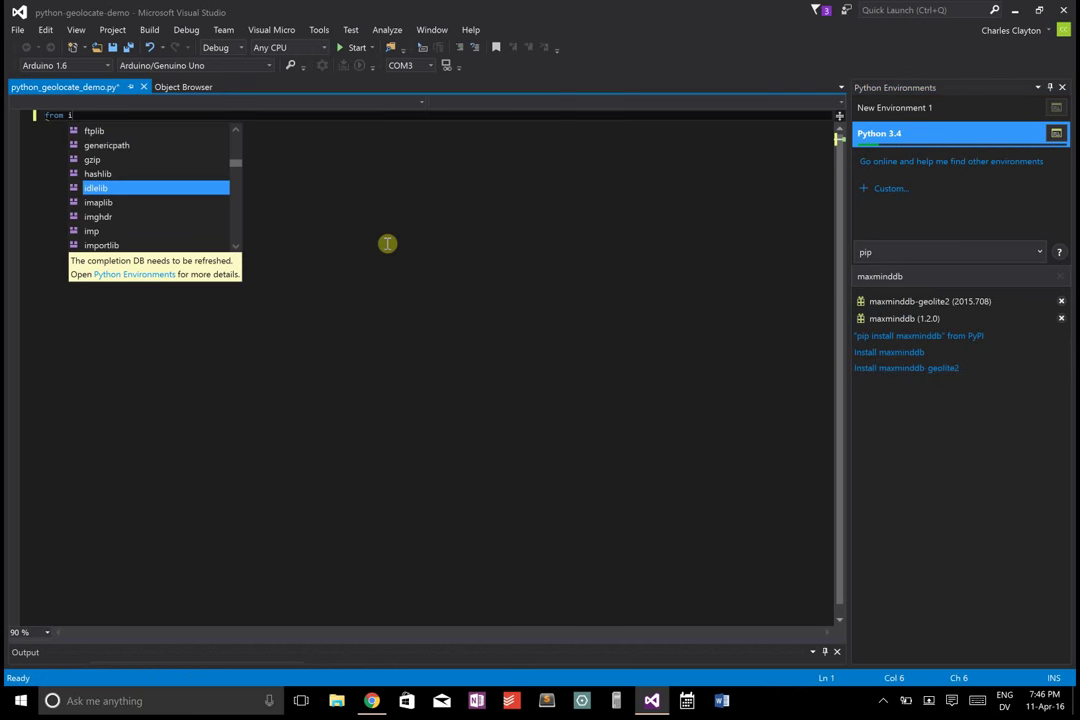
- Import geolite2 and socket and launch tshark.exe from C:\Program Files\Wireshark via subprocess
text(geolite2 import geolite2)
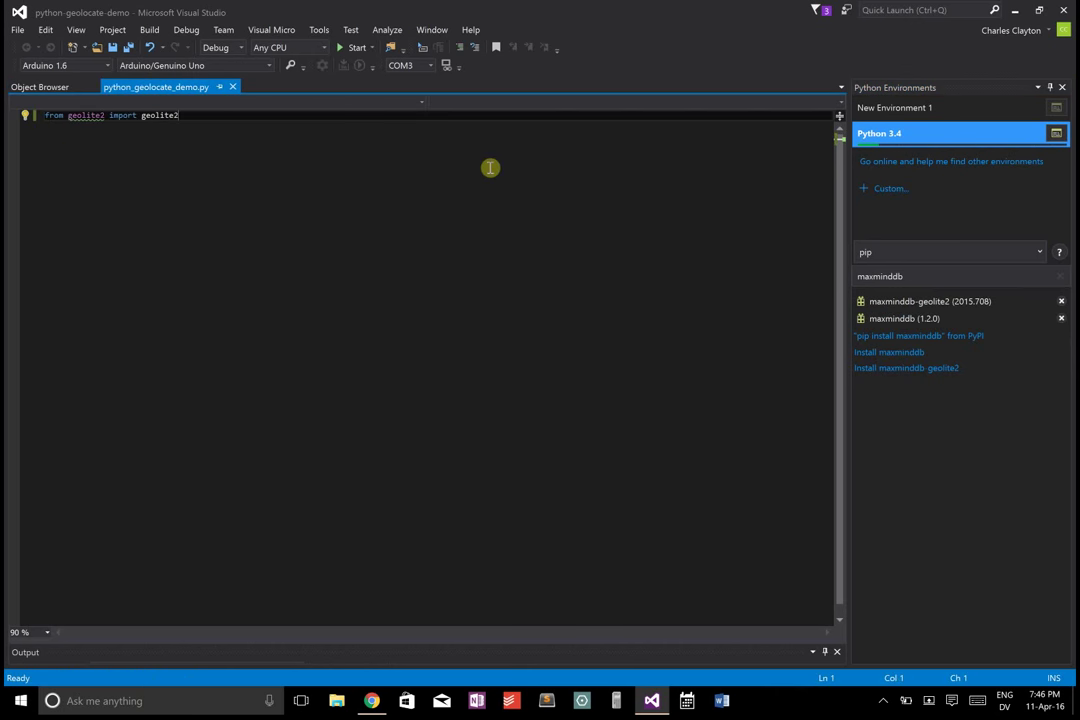
text(import socket, subprocess)
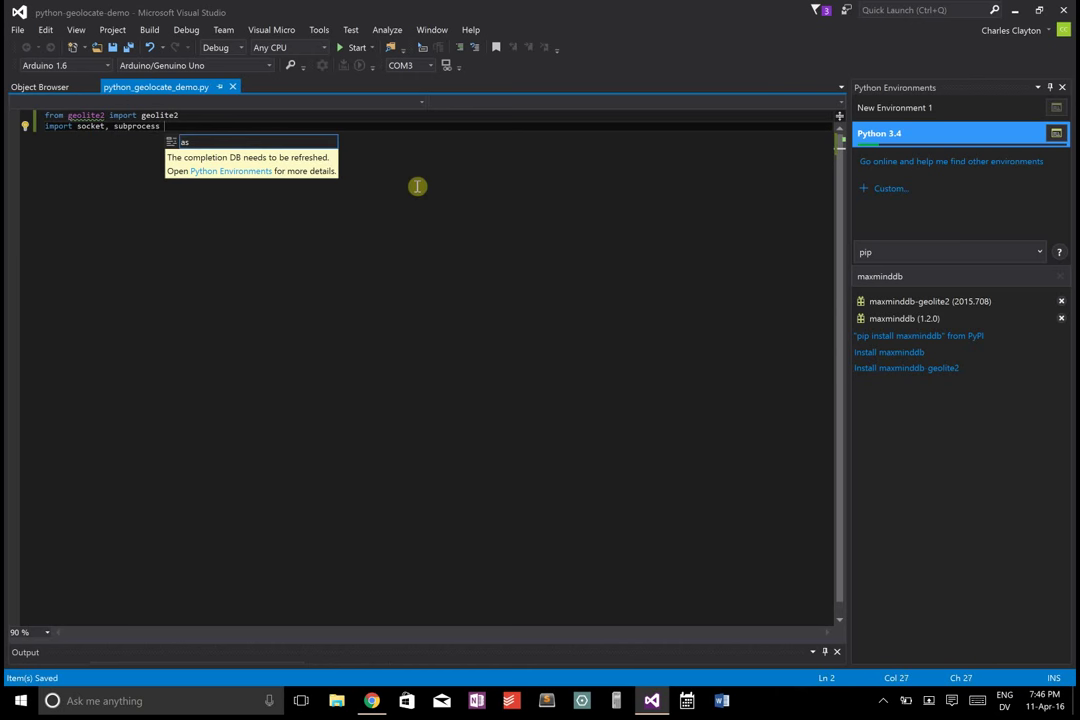
text(cmd =)
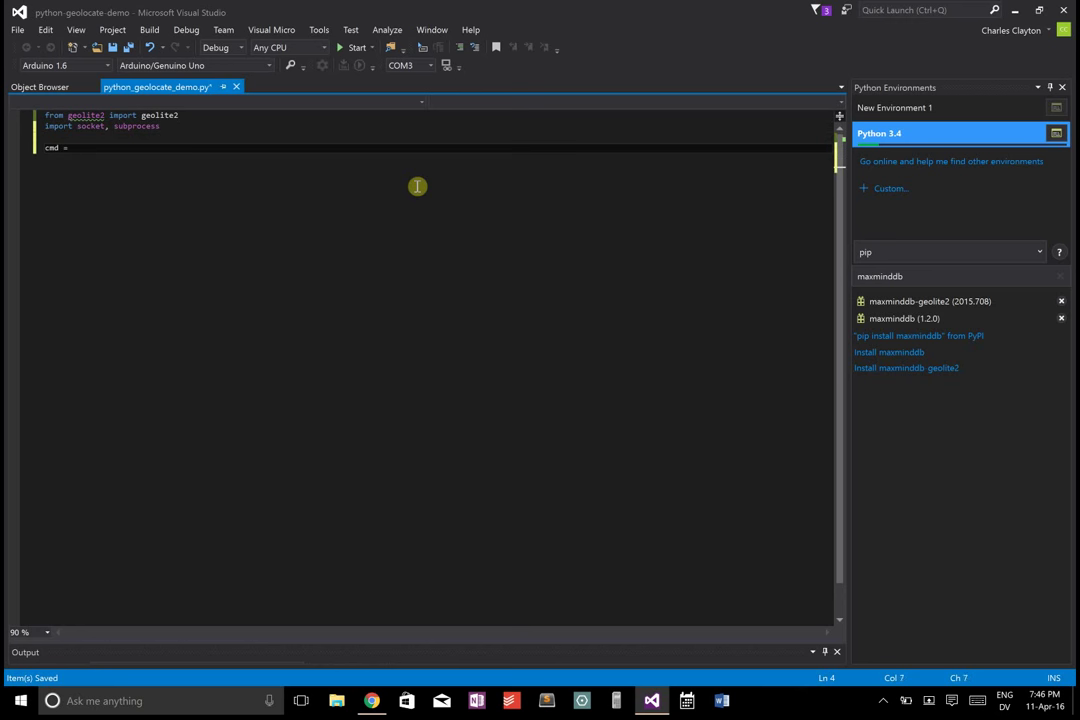
text(r"C:\Program Files\Wireshark\tshark.exe)
click(434, 170)
text(process)
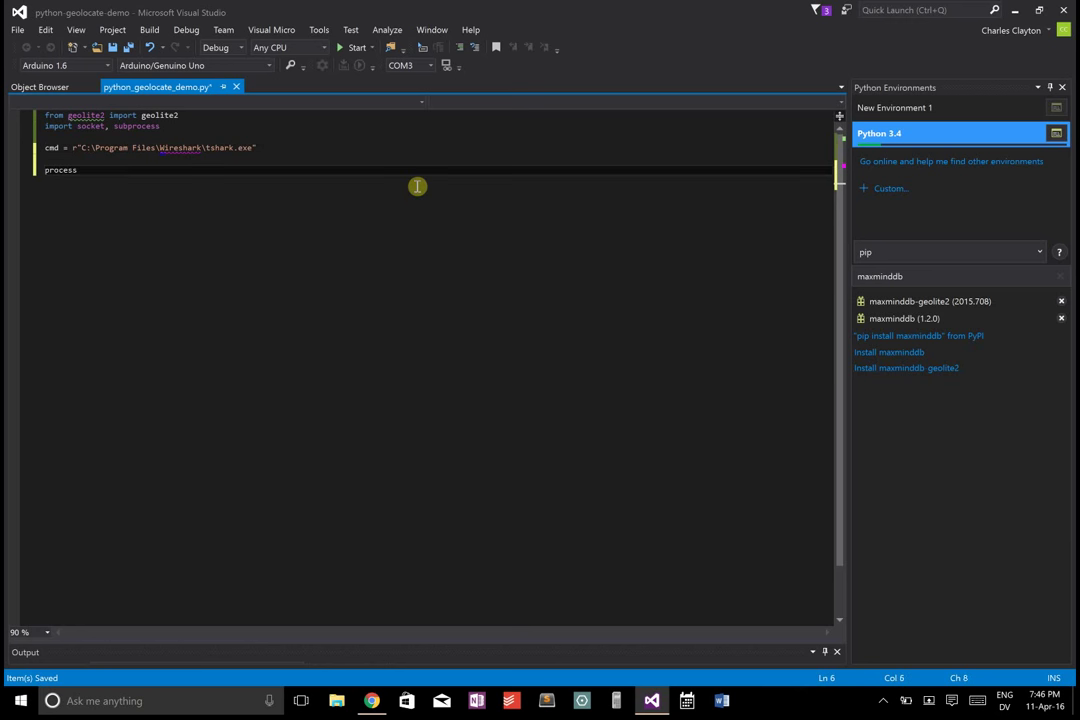
text(= subprocess.Popen(cmd, stdout=subprocess.PIPE, stderr=subprocess.STDOUT)
text(for line in iter()
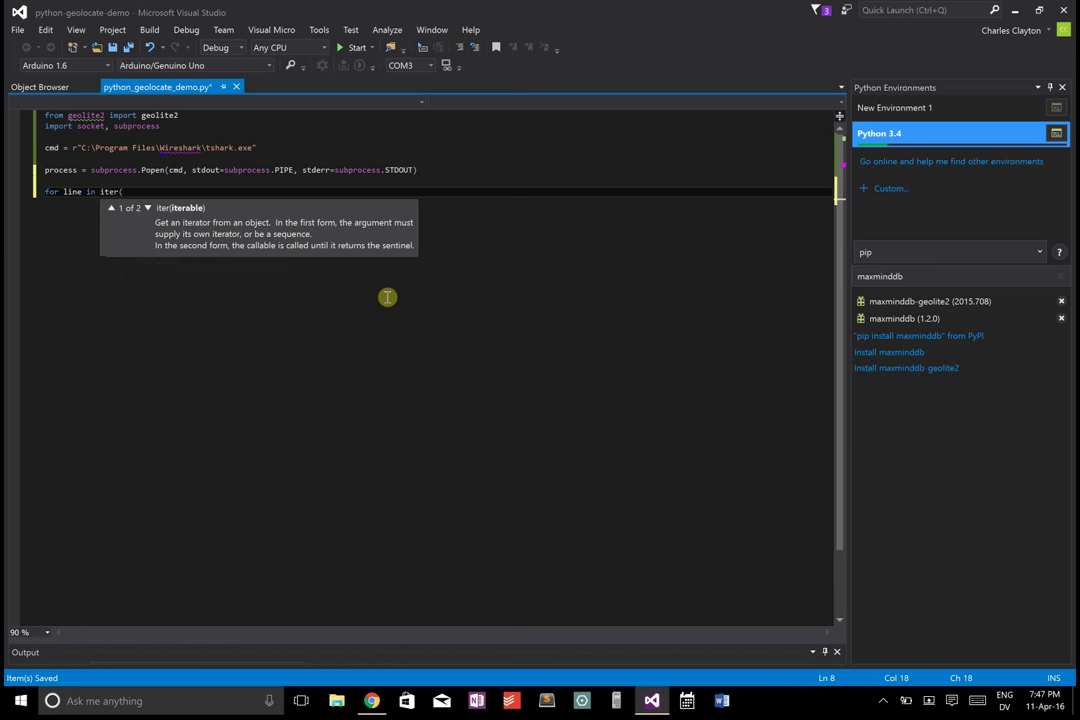
- Loop over process.stdout.readline, split each line on spaces into columns, print them and run the script
text(process.stdout.)
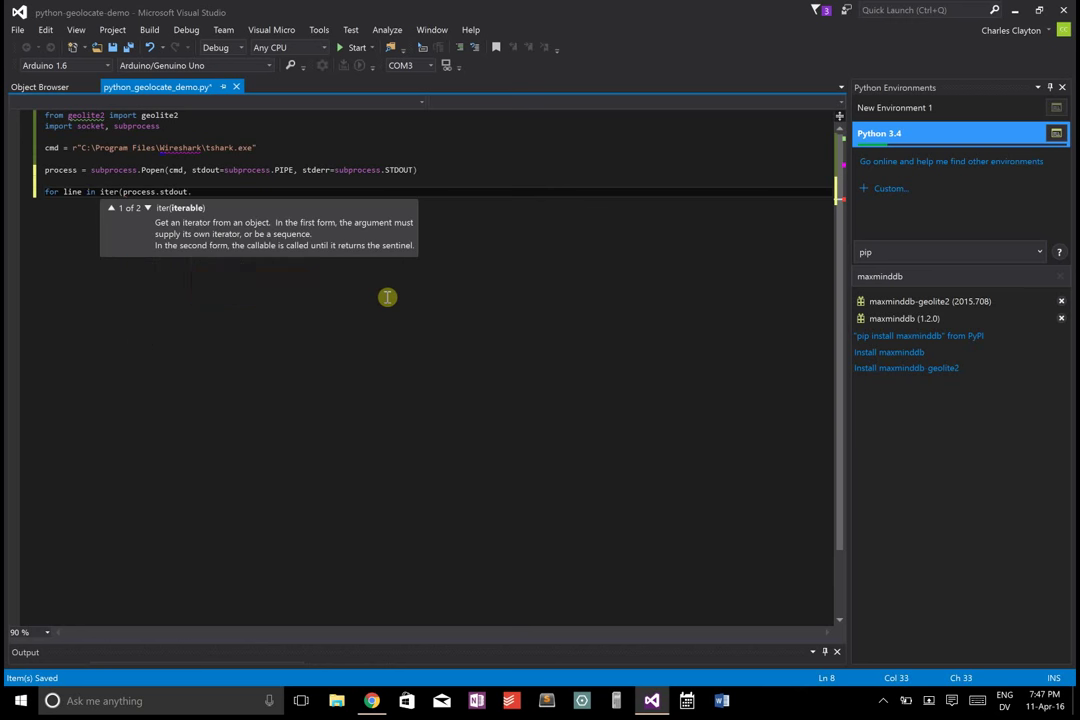
text(readline)
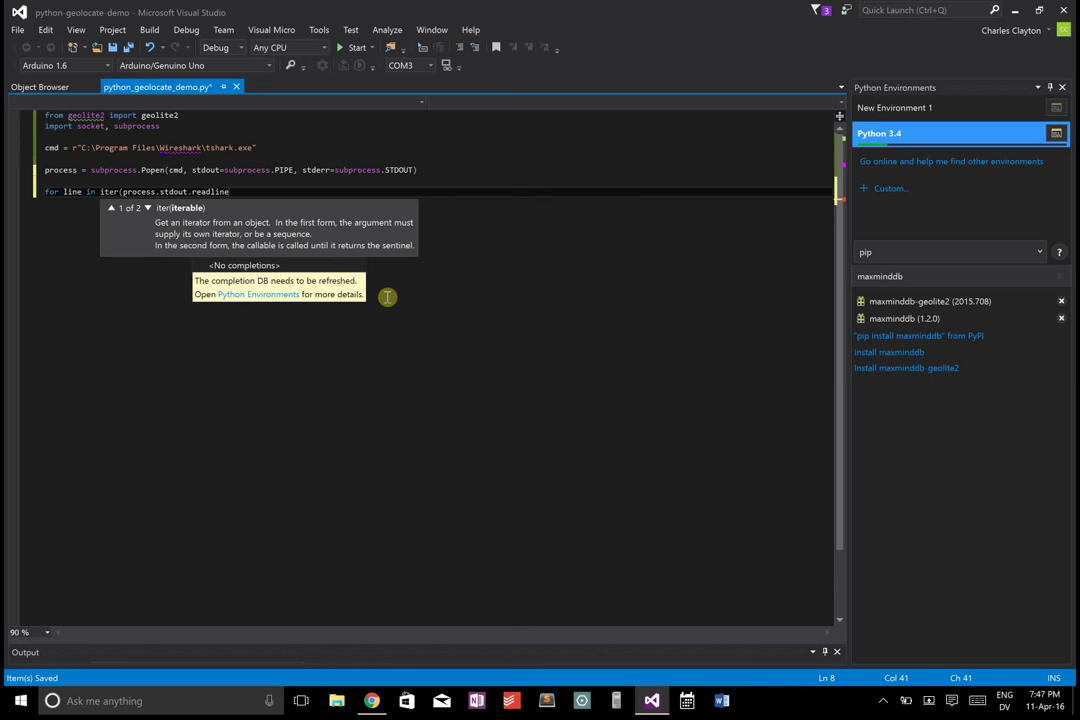
text(, b""):)
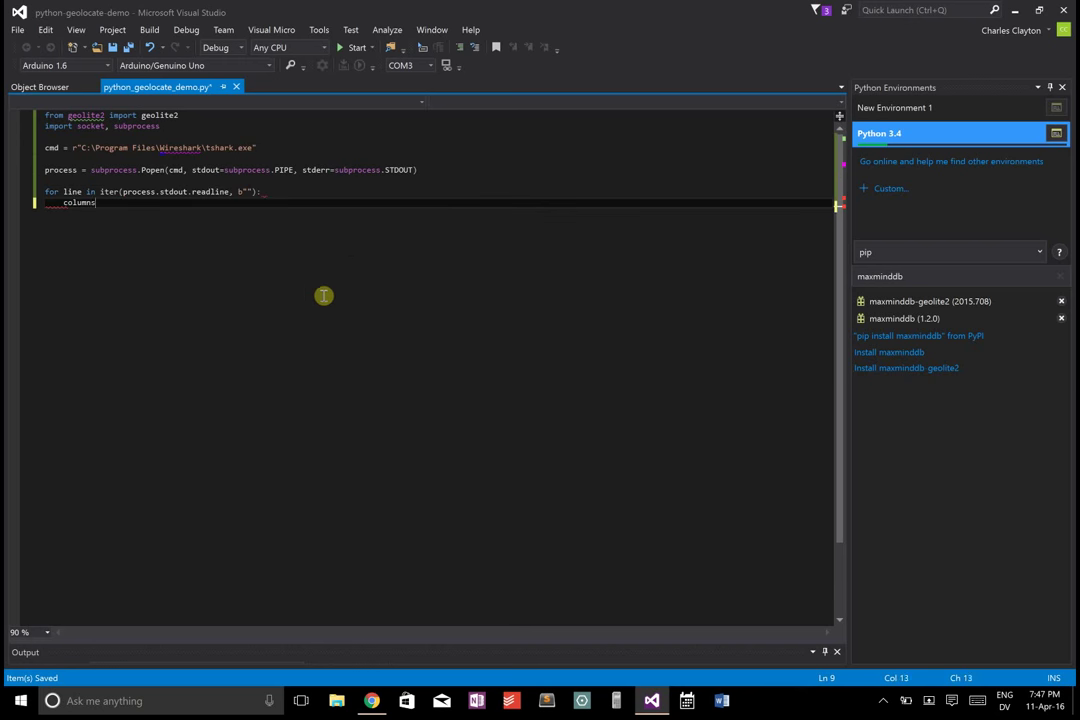
text(= str(lin)
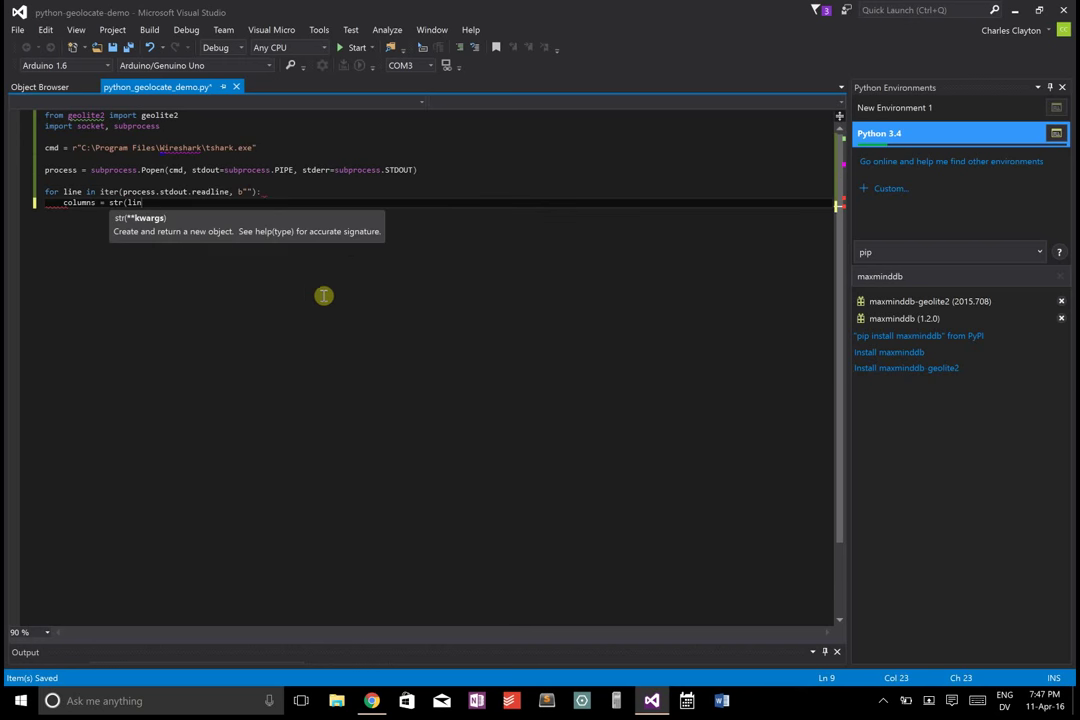
text(e).split()
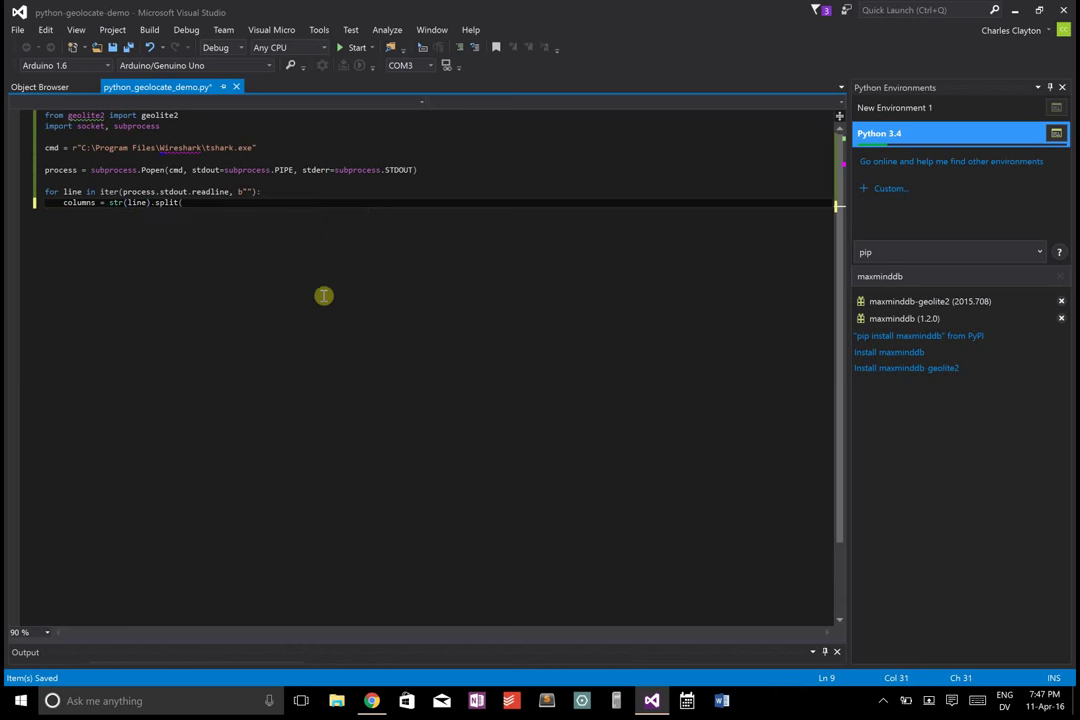
text(" "))
text(print)
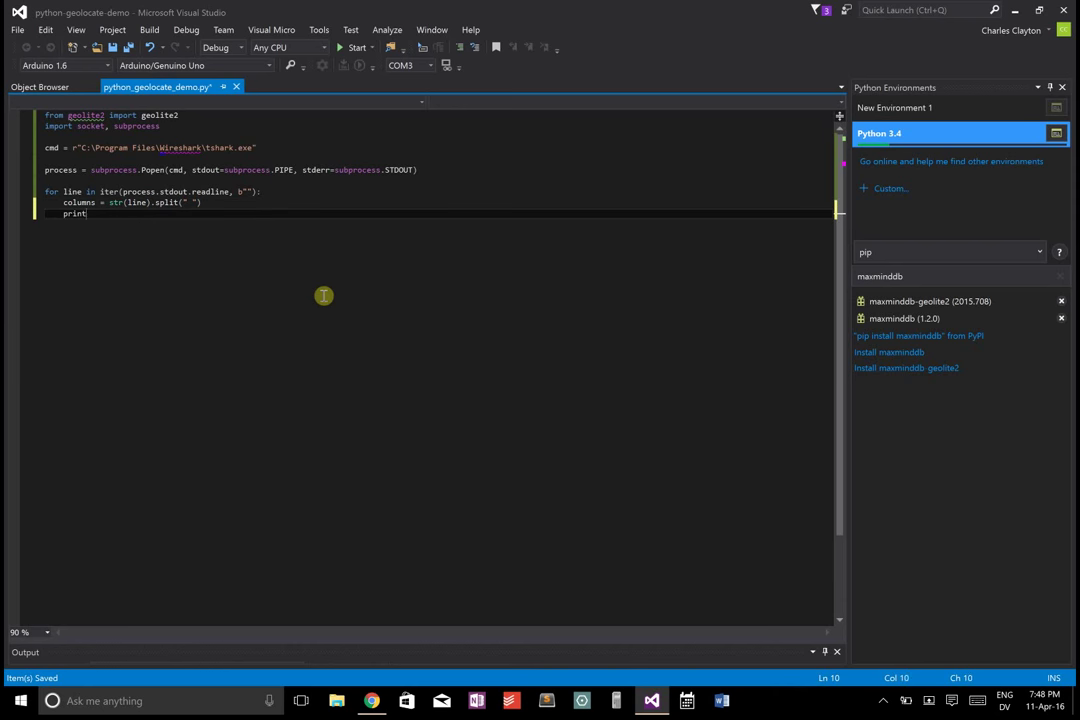
text((columns))
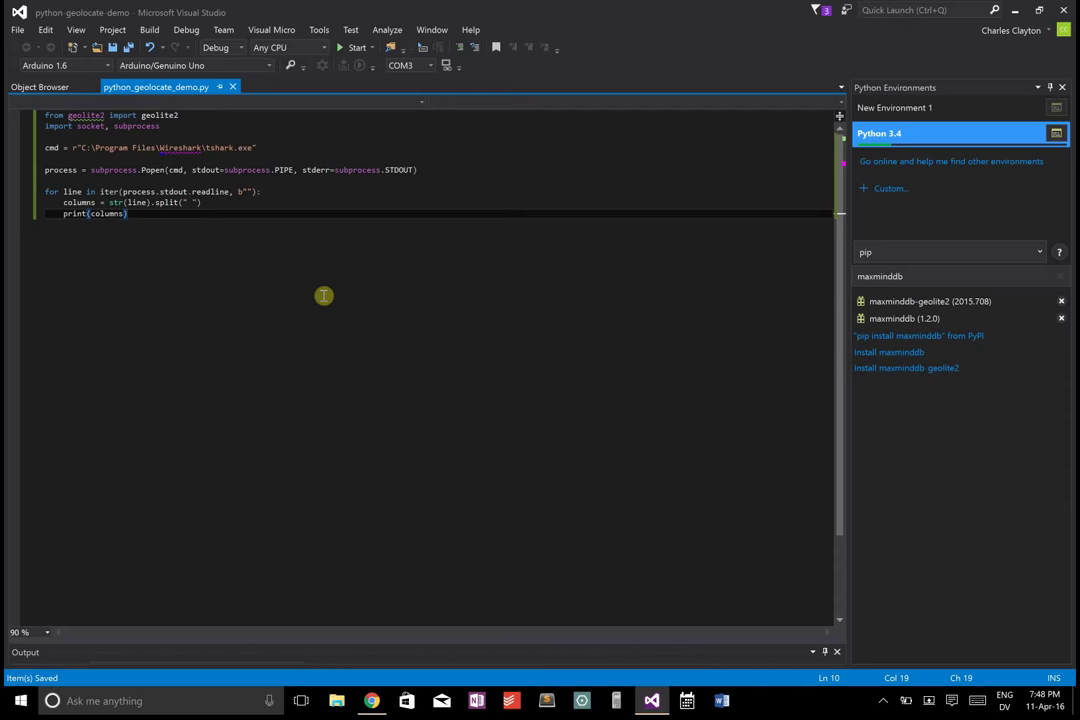
click(356, 48)
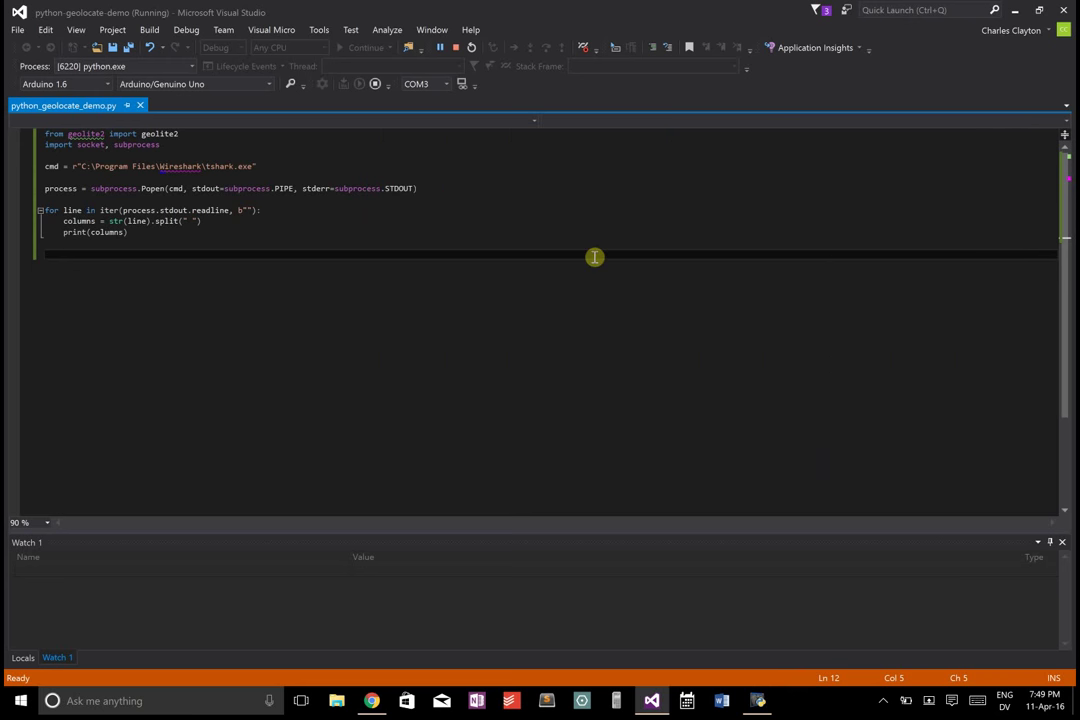
- Keep only lines with '->' and 'SKYPE' and take src_ip from the column before the arrow
text(if ")
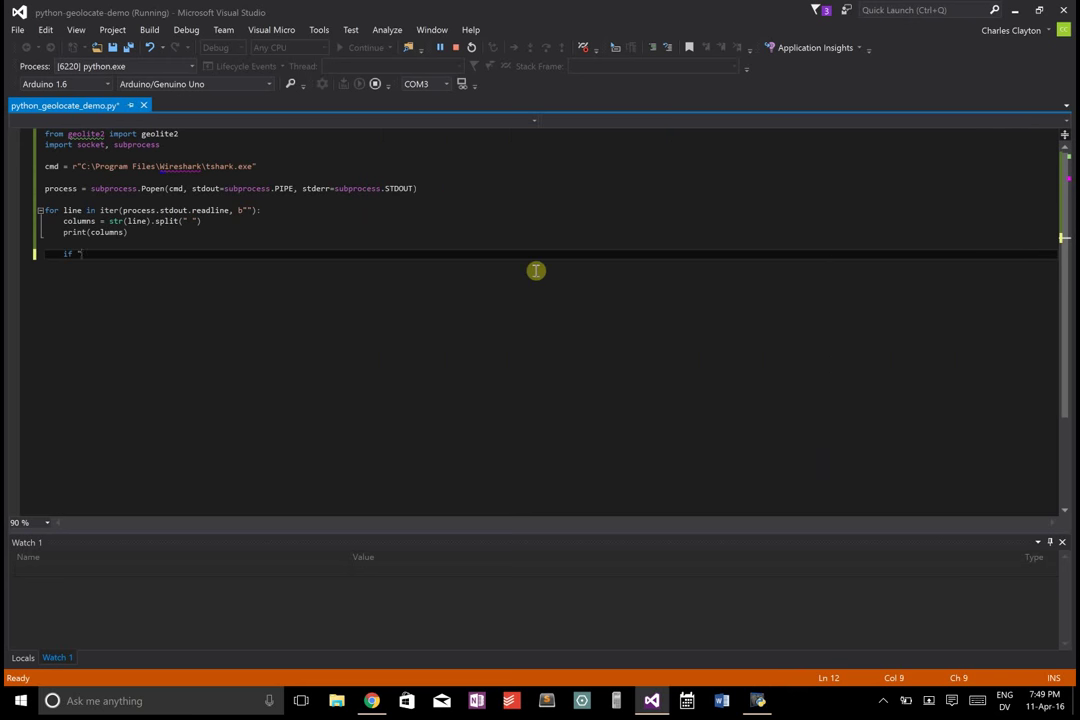
text(->" in columns)
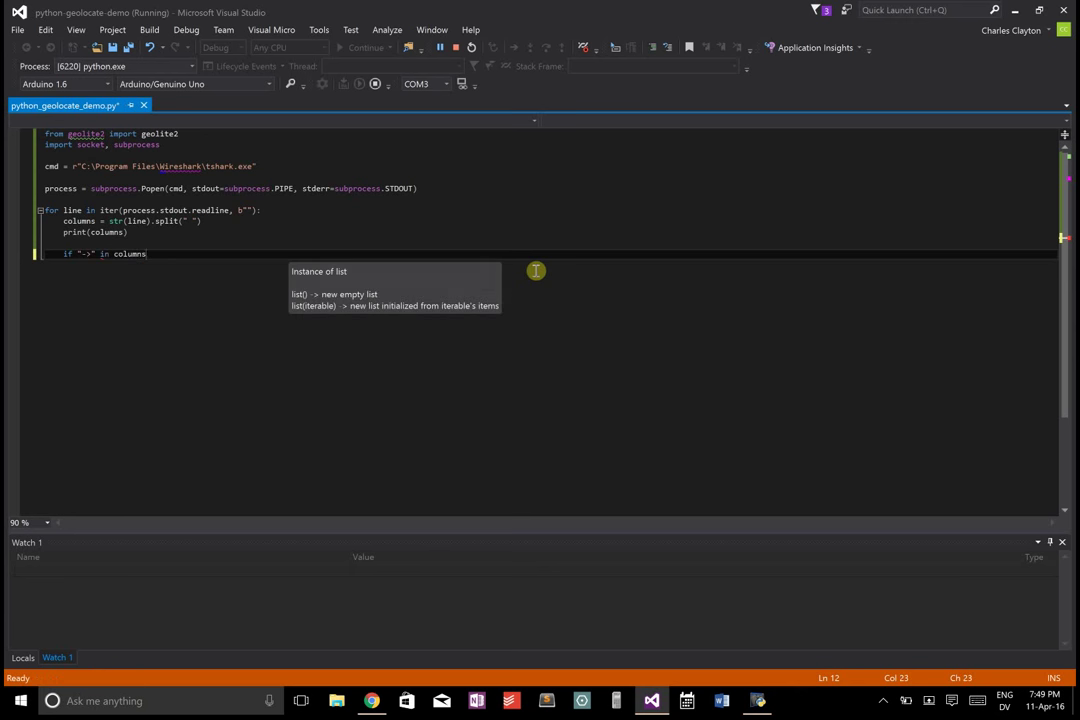
text(and "SKYPE")
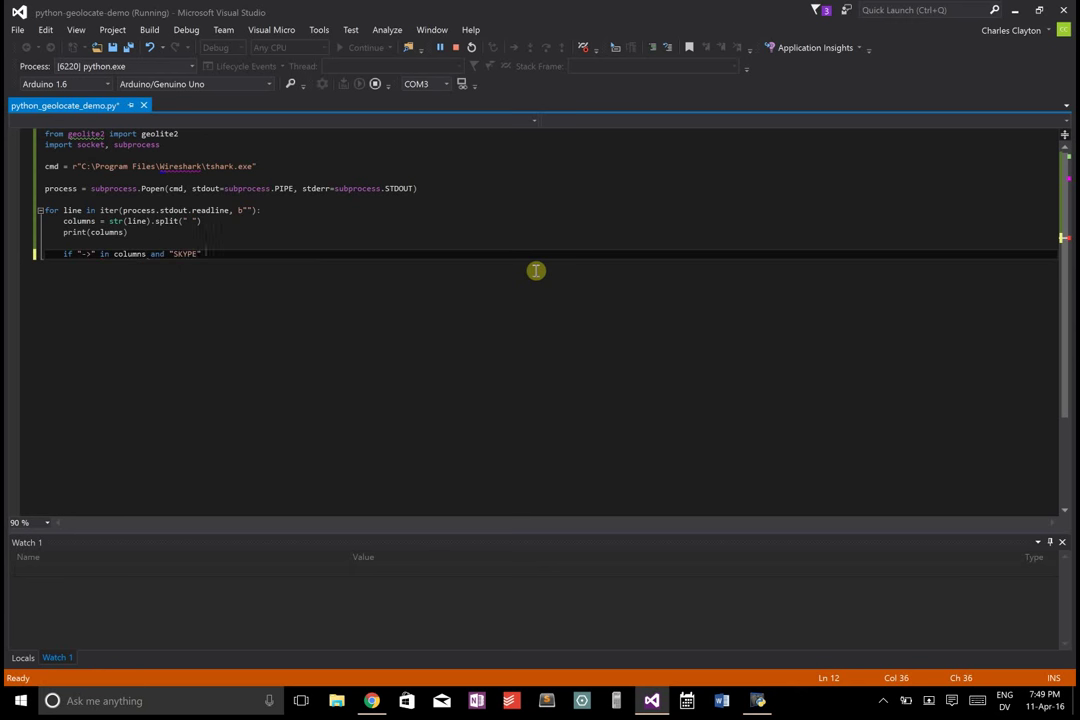
text(in columns:)
text(src_ip)
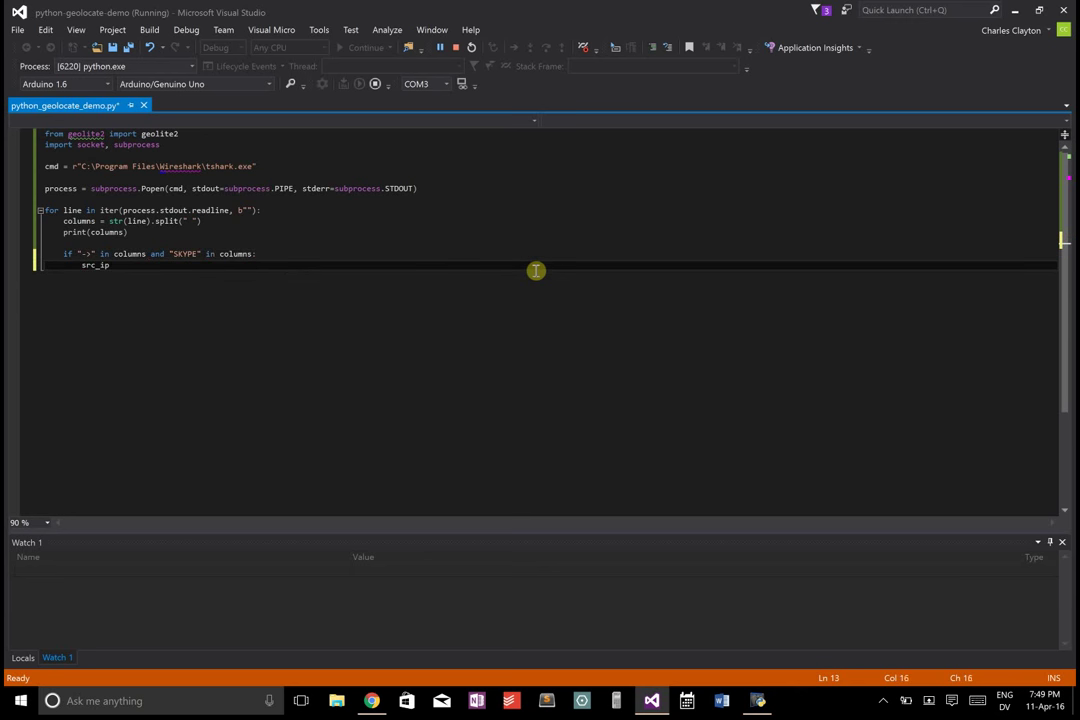
text(= columns[)
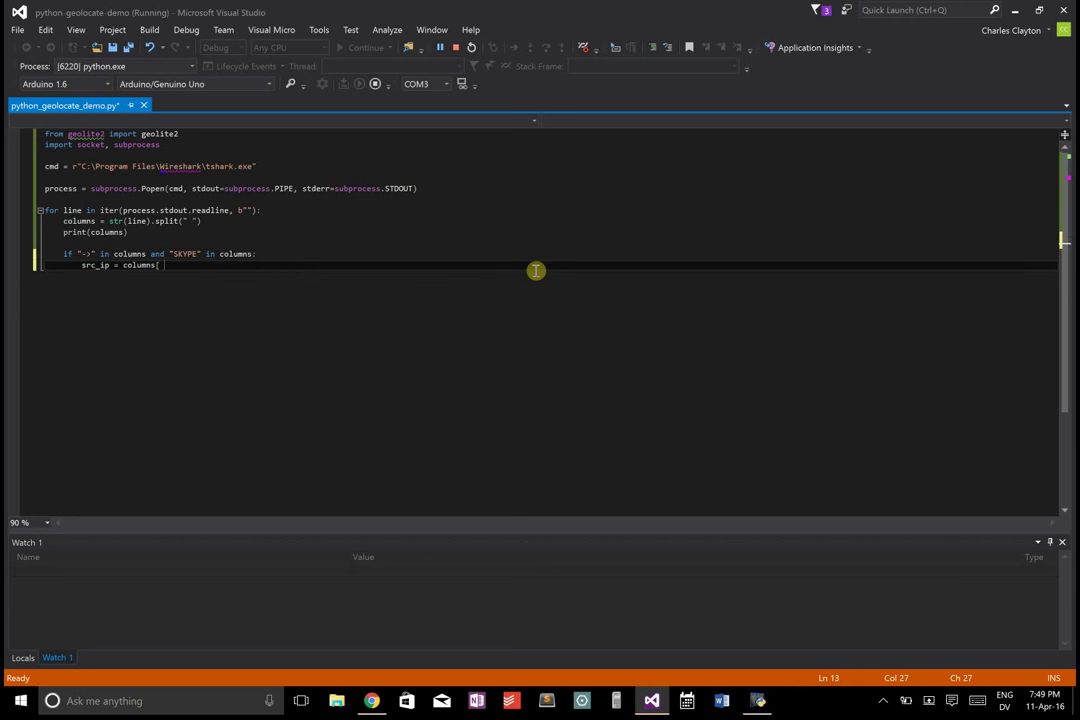
text(columns.index("->") - 1)
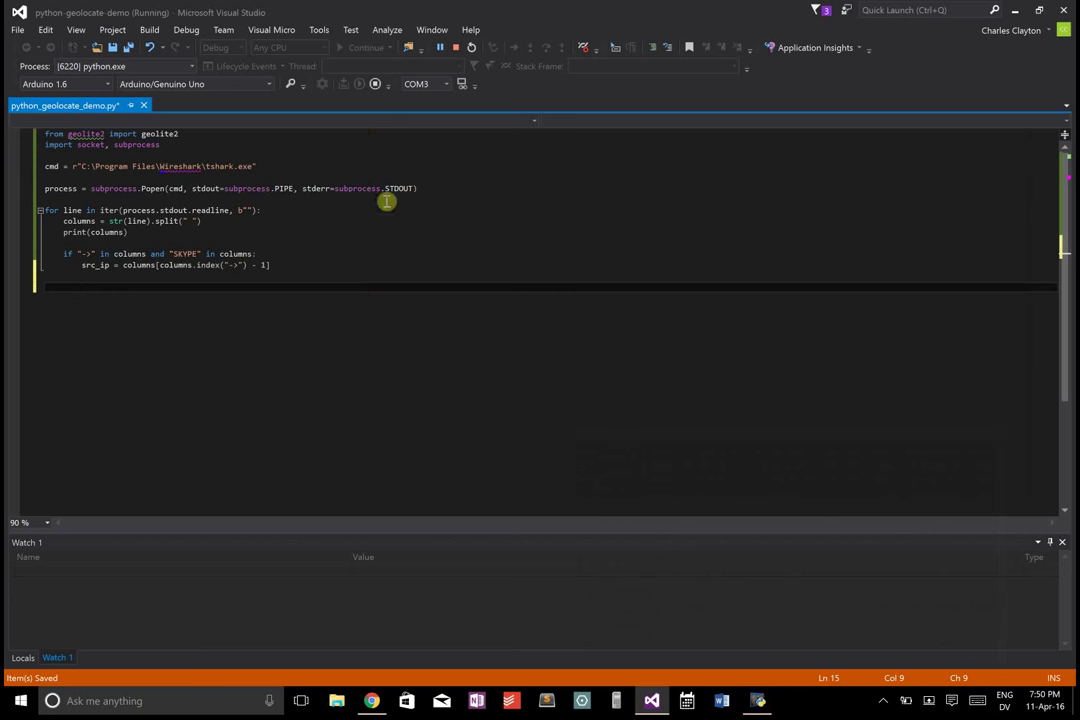
- Set my_ip via socket from the hostname and continue when src_ip equals it
click(388, 210)
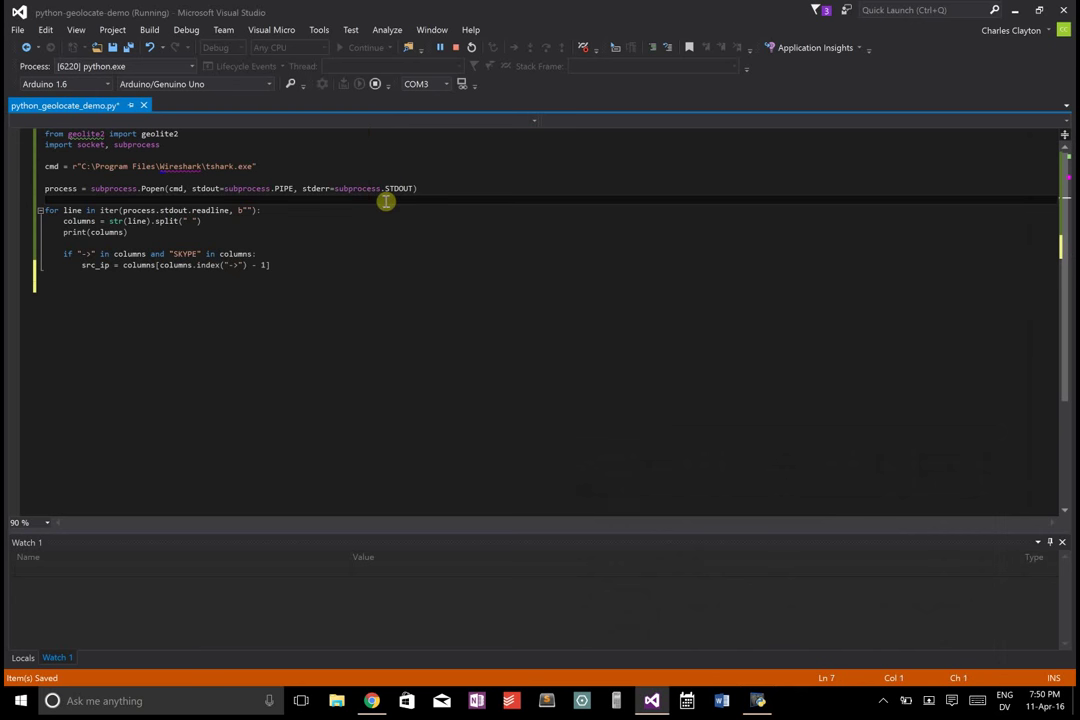
text(my_ip = socket.gethostname(socket.gethostname()))
text(if src_ip ==)
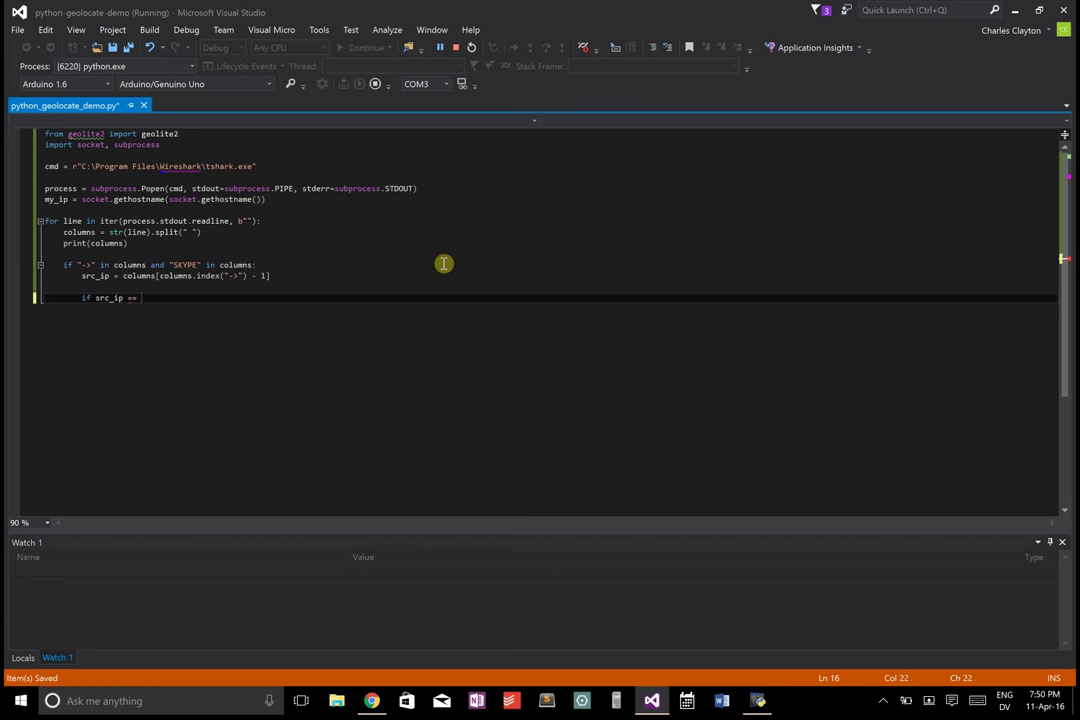
text(my_ip:)
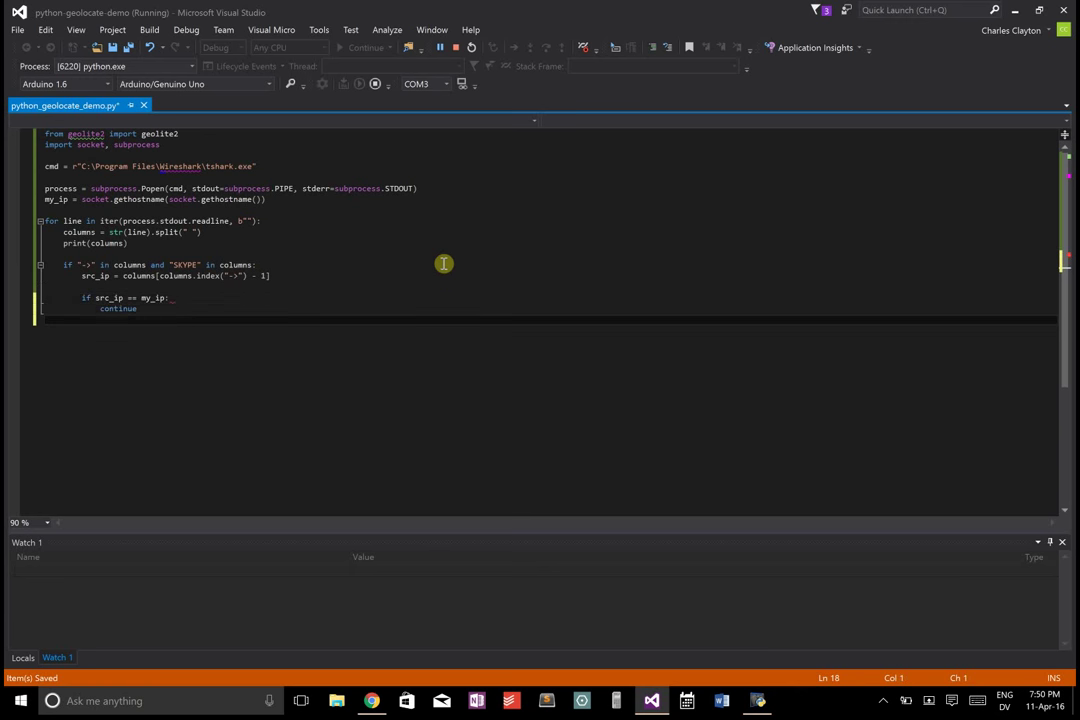
text(try:)
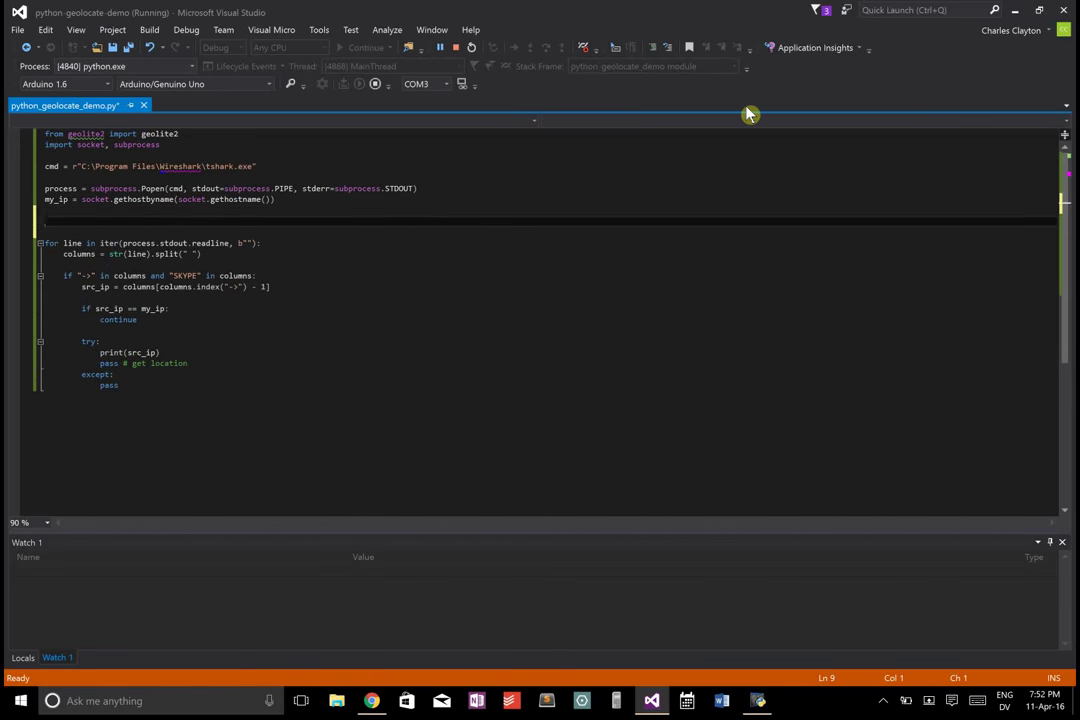
- Define get_ip_location(ip) using geolite2.reader() to return English country, subdivision and city names
text(def get_ip_location(ip):)
click(548, 210)
text(reader)
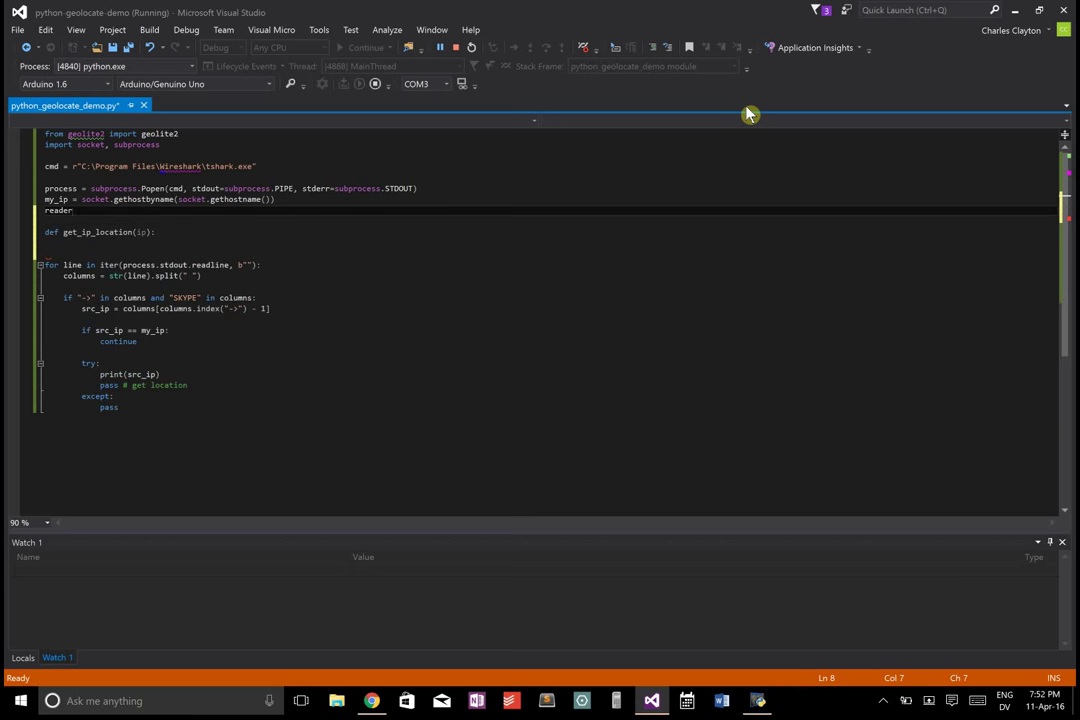
text(= geolite2.reader()
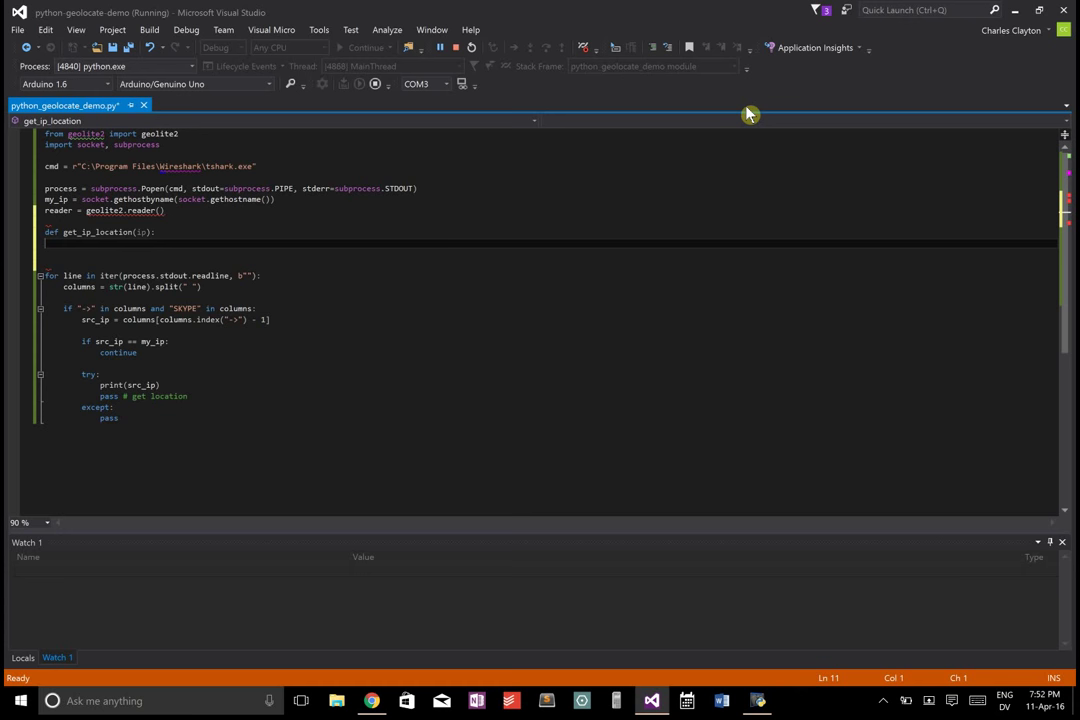
text(reader.get(ip)
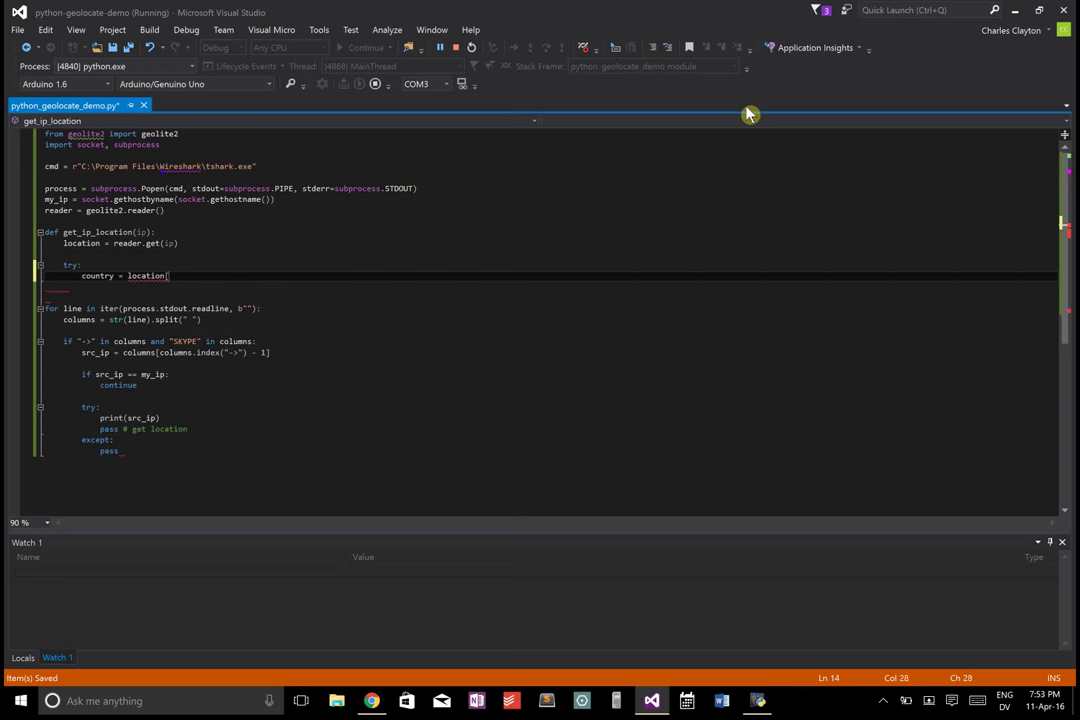
text("country"]["ra)
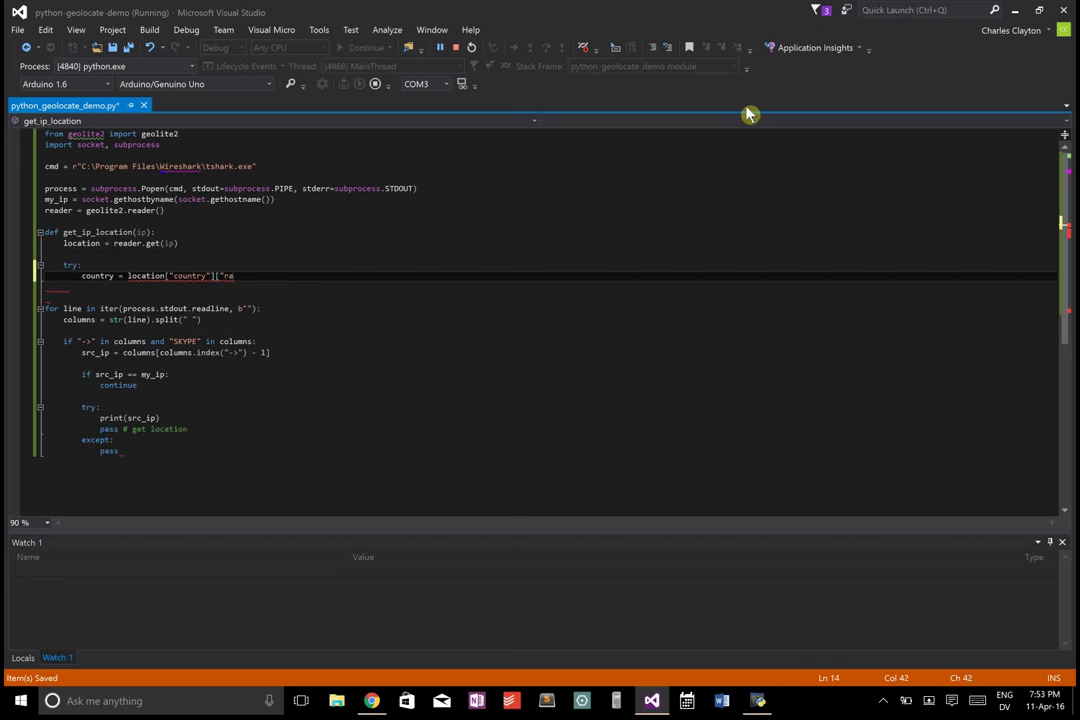
text(["names"]["en"])
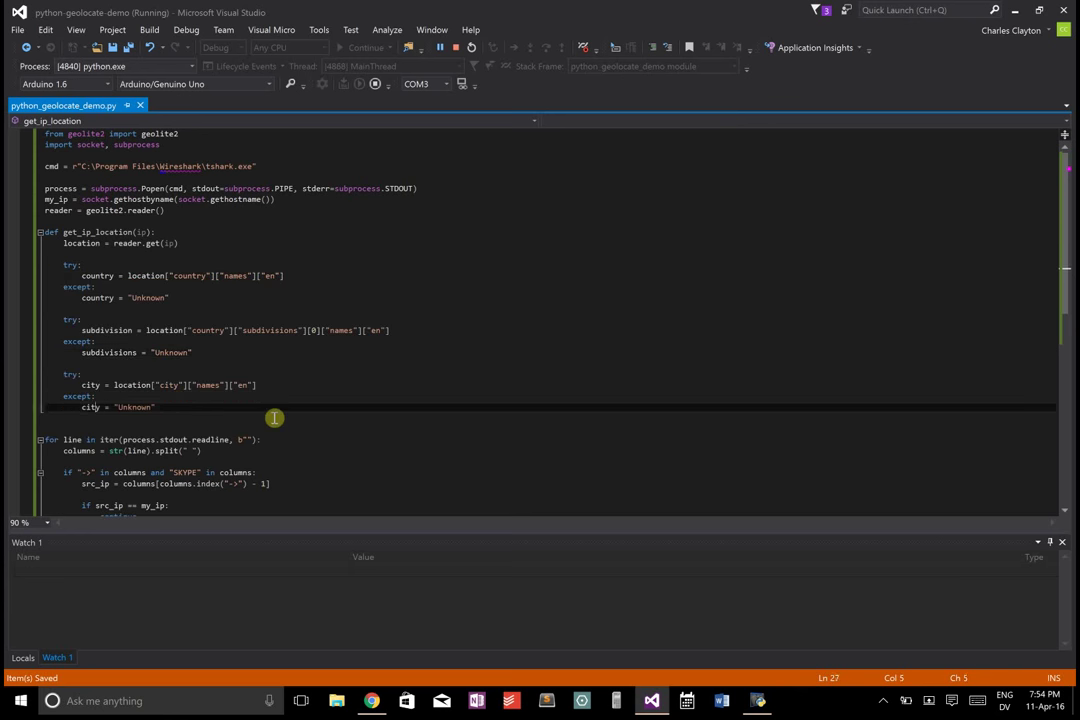
text(return)
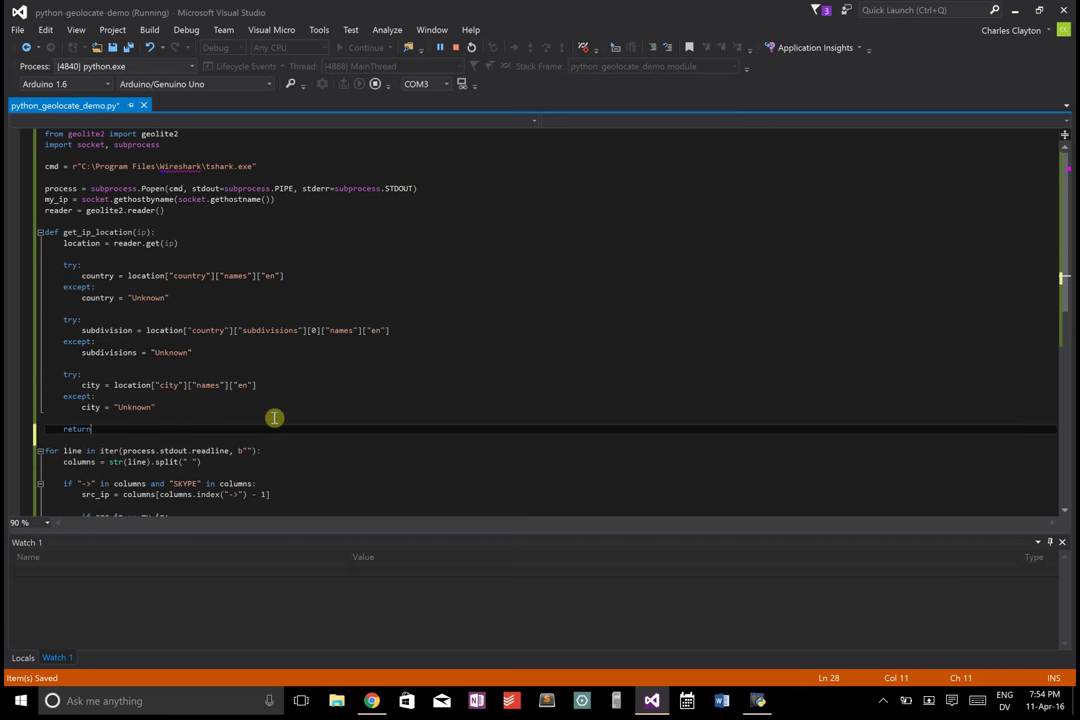
text(country, subd)
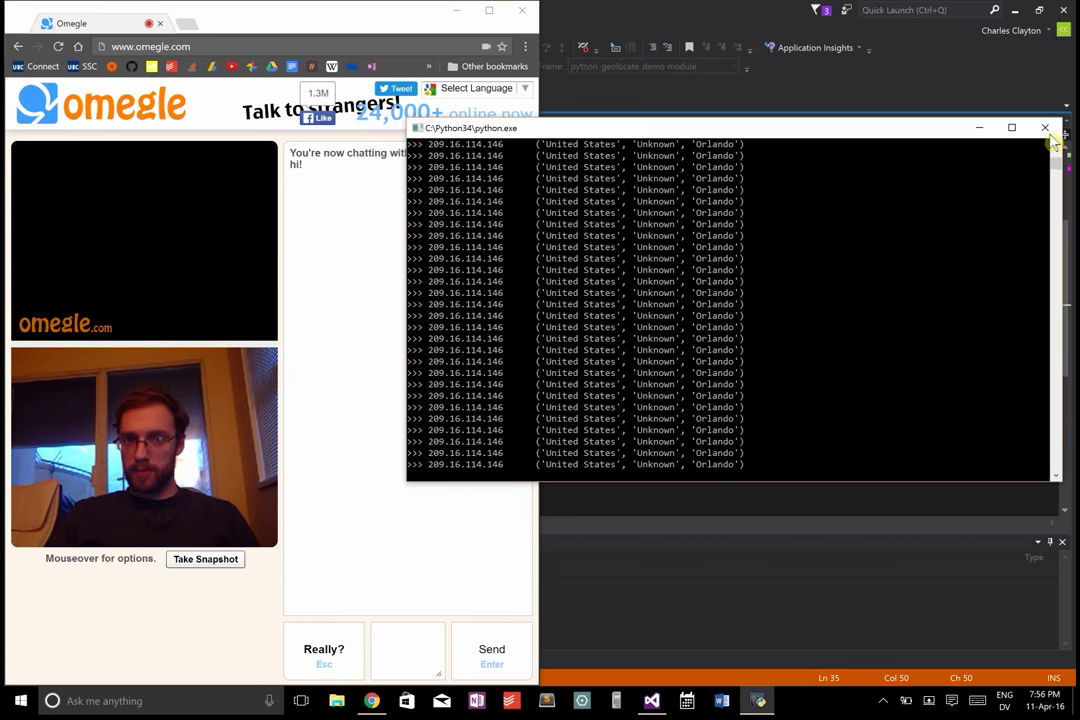
- Close and rerun the script console, move it right and return to the Omegle chat
click(1044, 128)
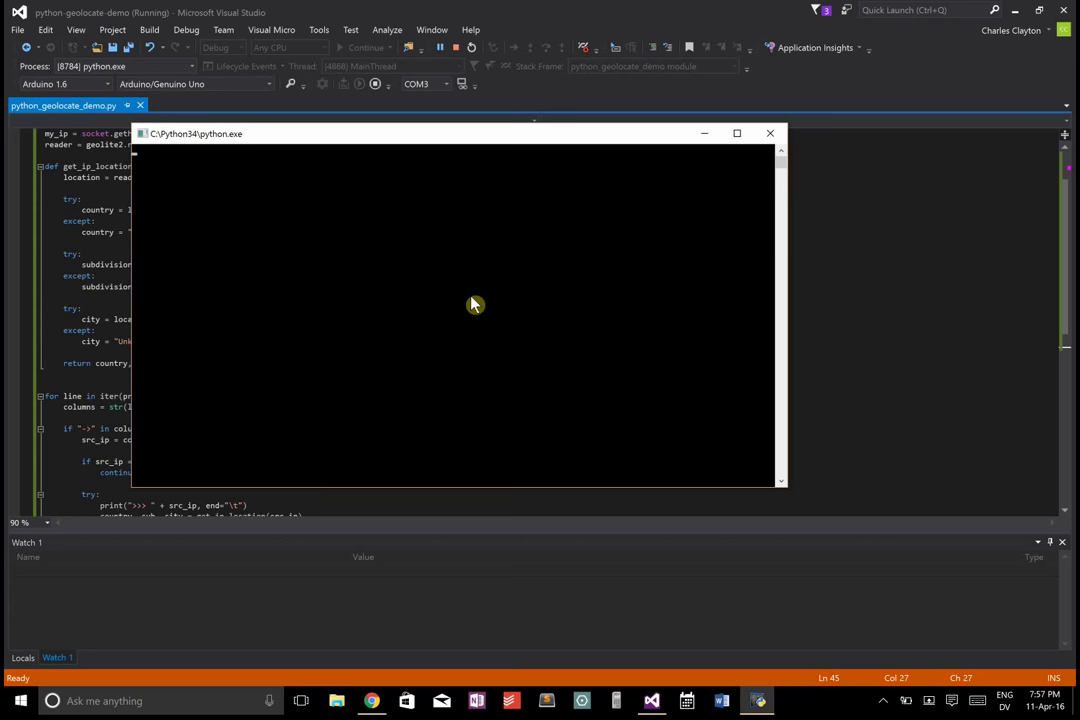
drag(470, 132, 680, 132)
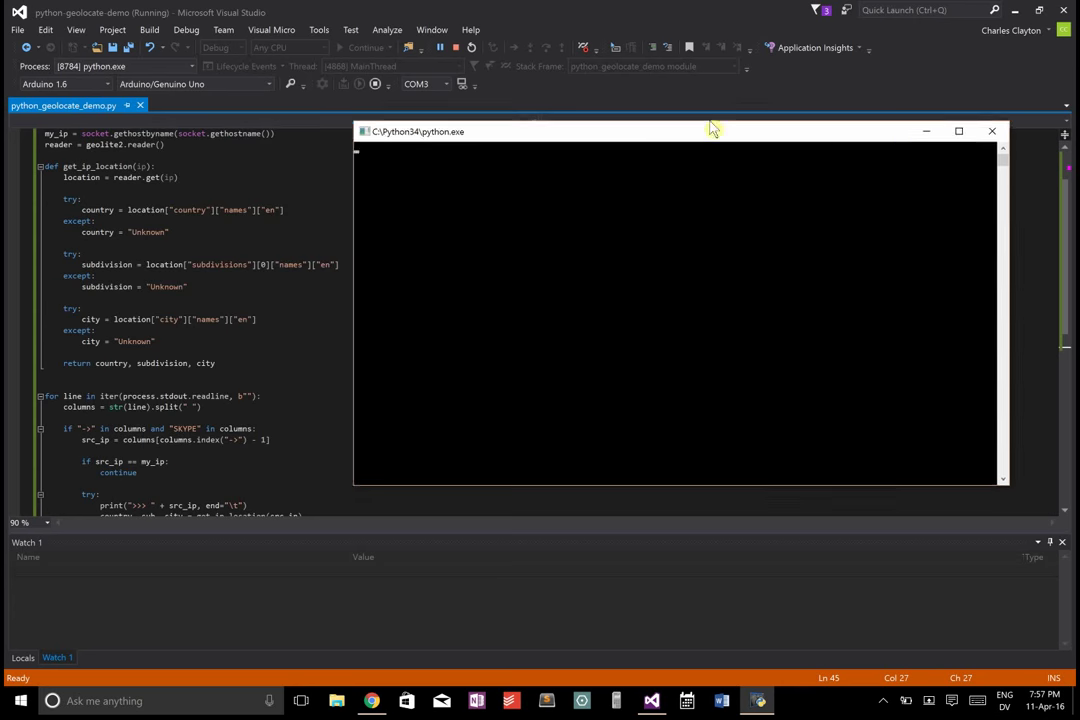
click(372, 700)
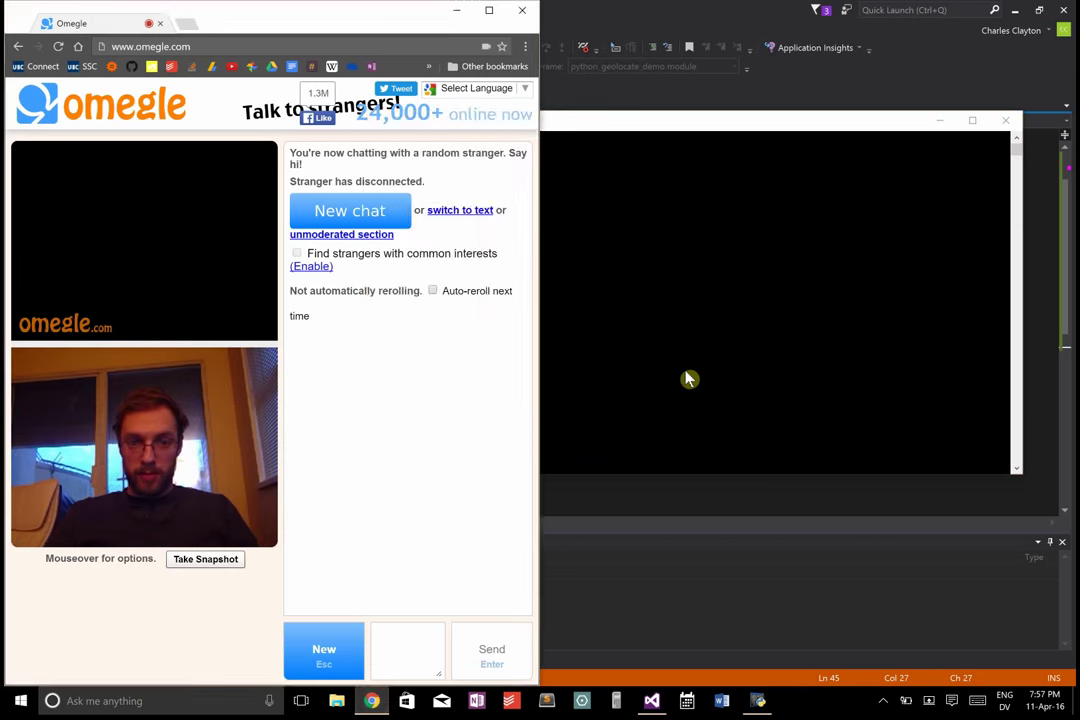
- Start a new Omegle chat and ask the stranger 'Wasilla?' as the console prints Wasilla, Alaska
click(348, 210)
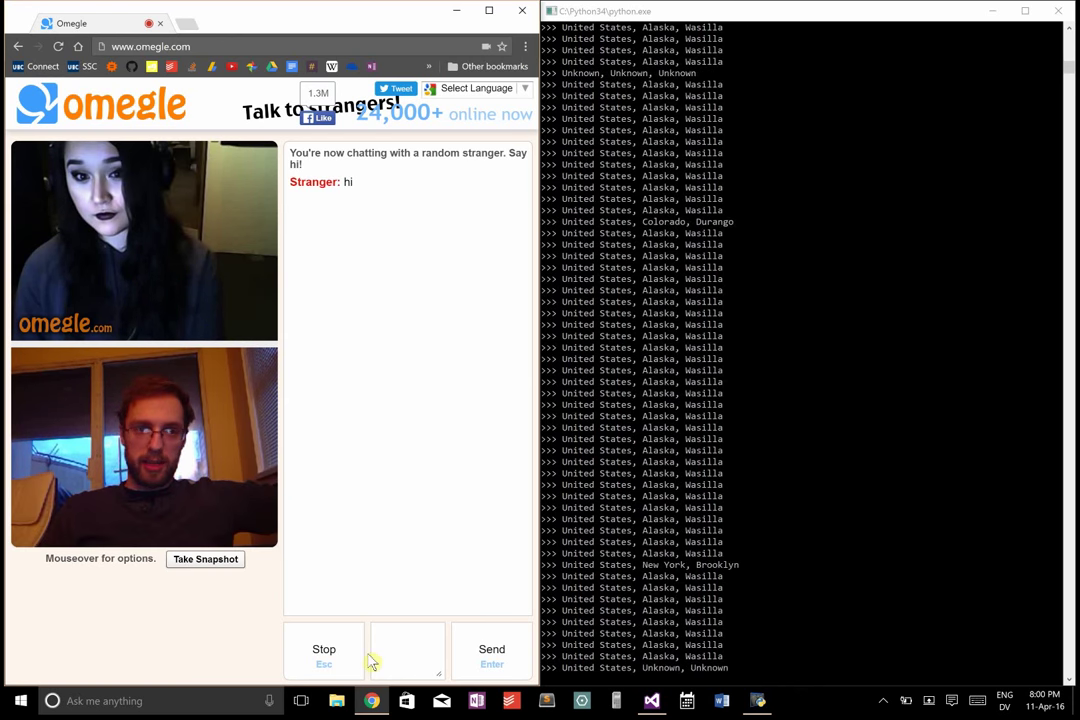
click(492, 648)
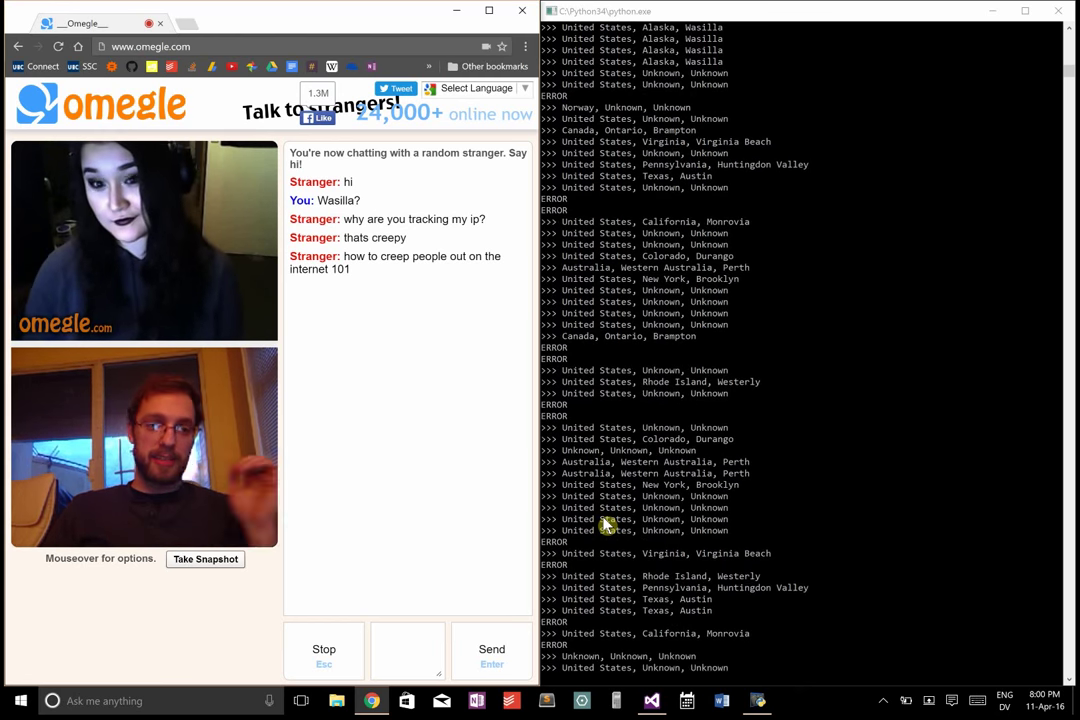
scroll(down, 3)
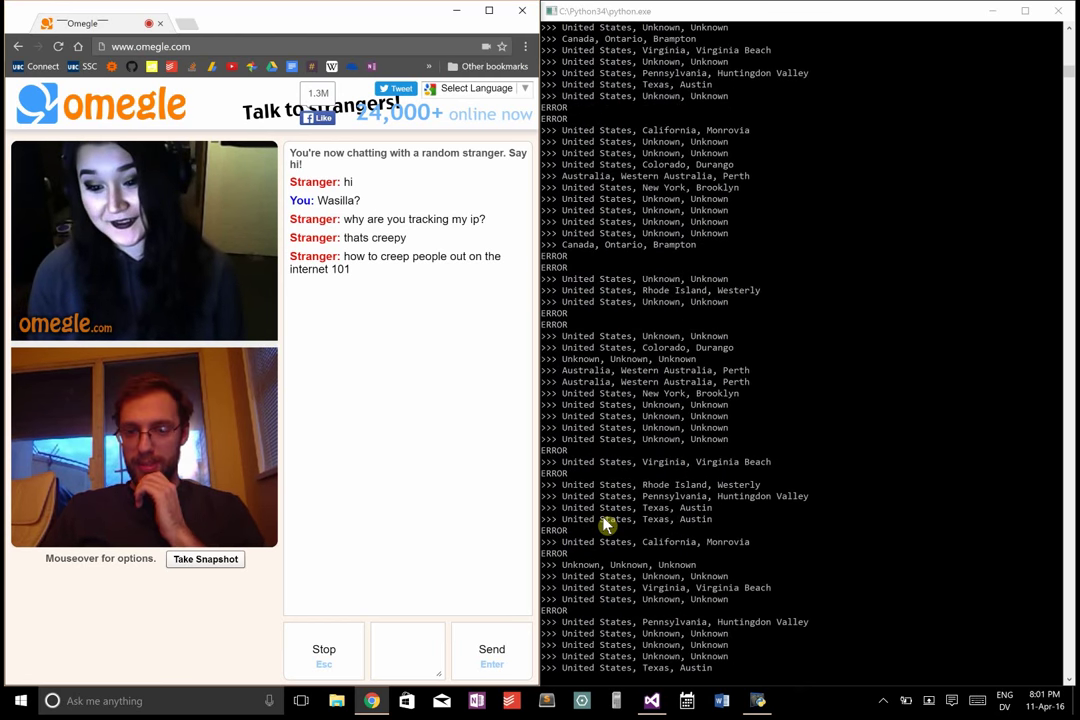